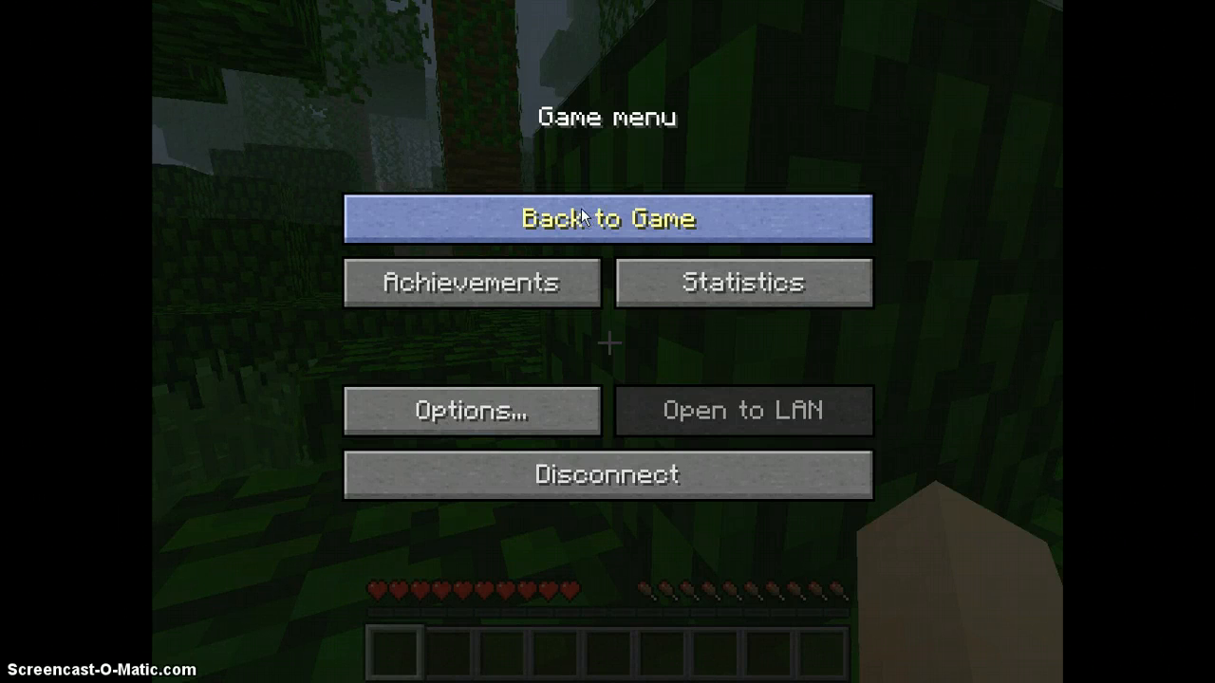
- Return to the game from the menu and resume play in the jungle world
{"action": "left_click", "coordinate": [608, 218]}
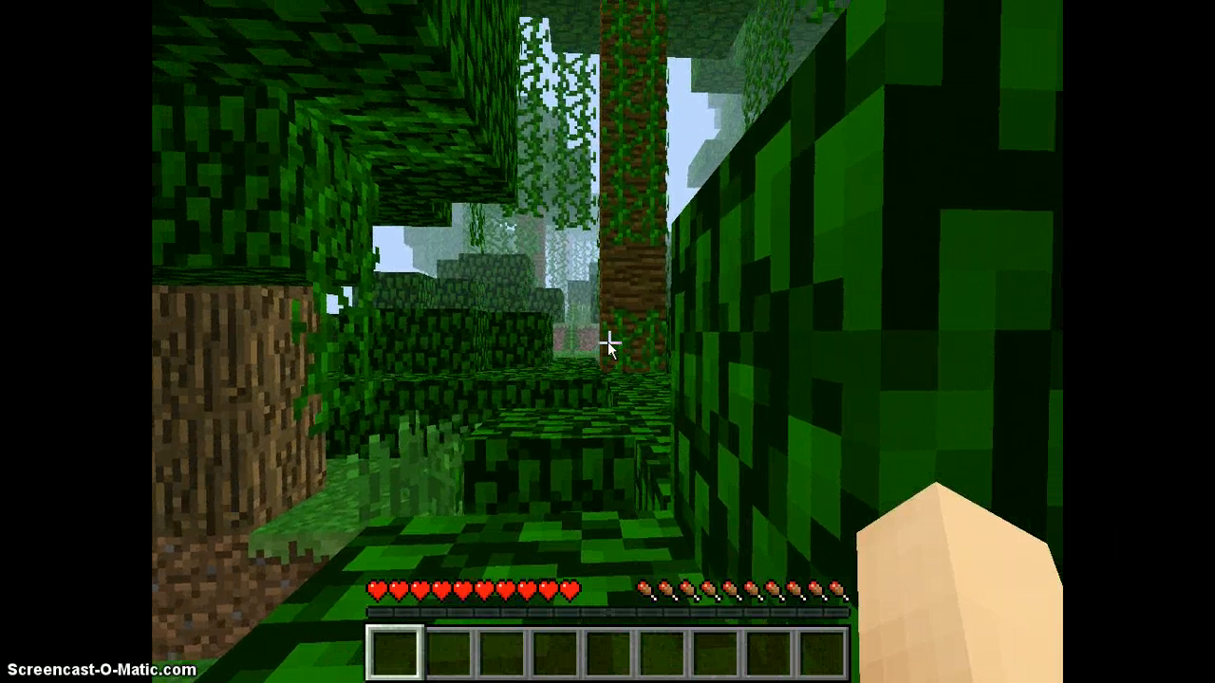
{"action": "mouse_move", "coordinate": [607, 342]}
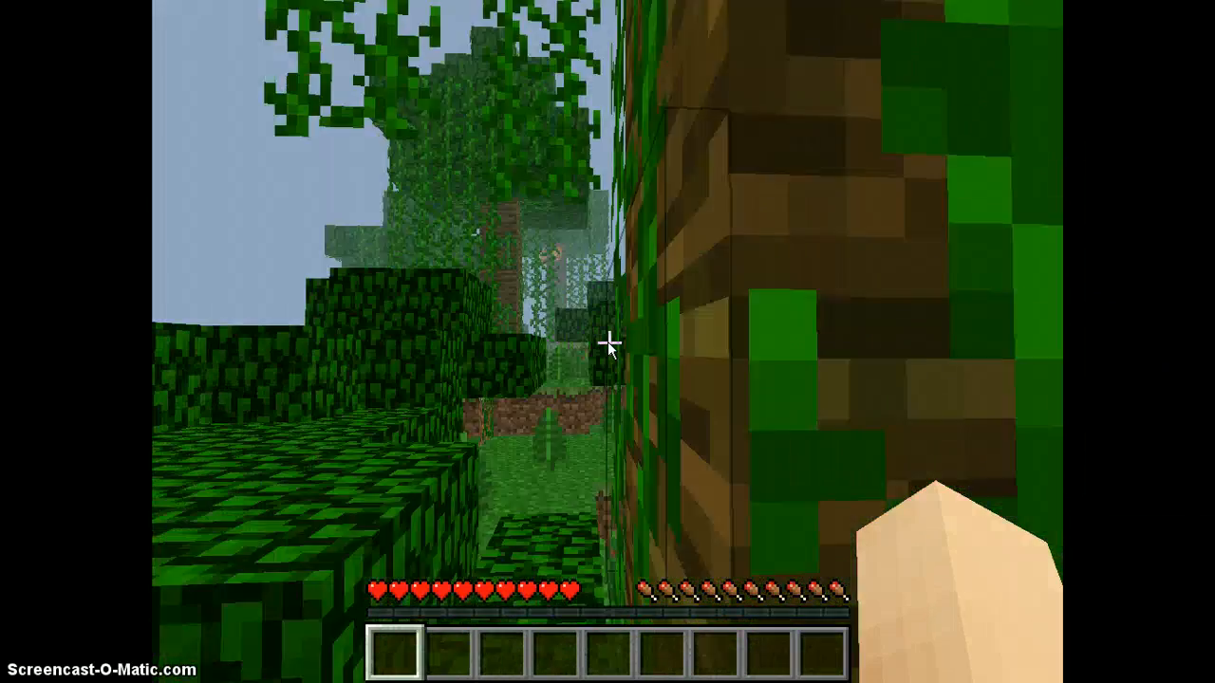
{"action": "mouse_move", "coordinate": [611, 347]}
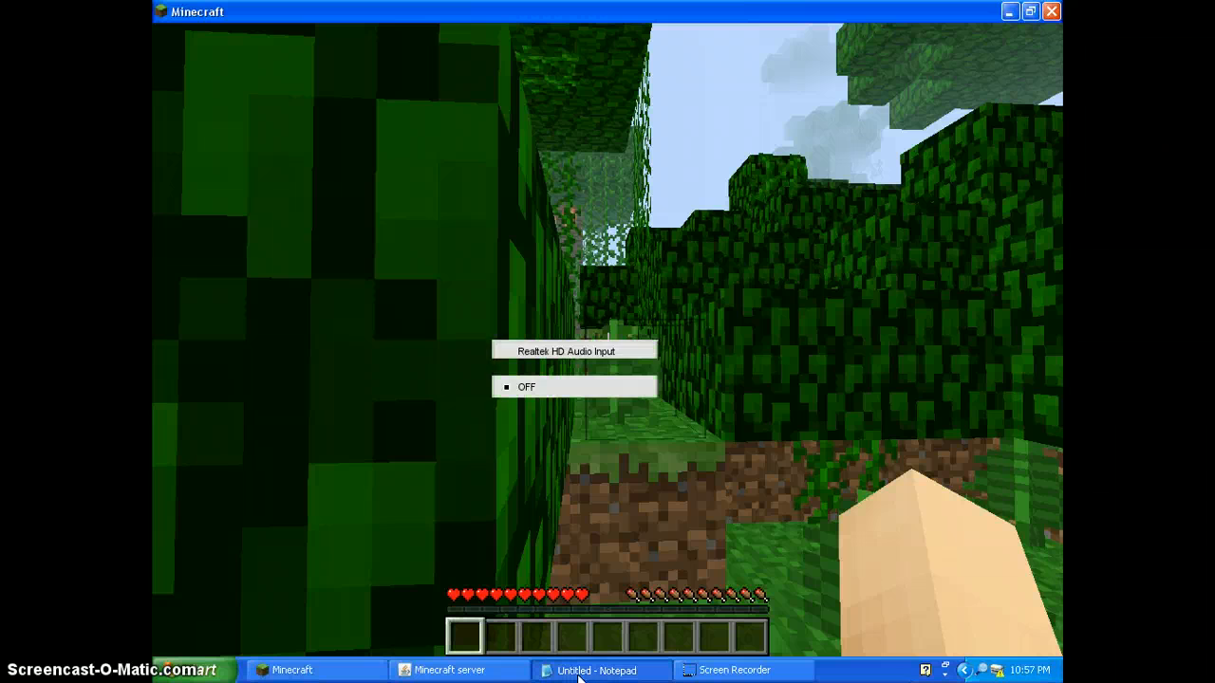
- Bring up the Notepad note holding 192.168.1.5 and maximize it
{"action": "left_click", "coordinate": [600, 670]}
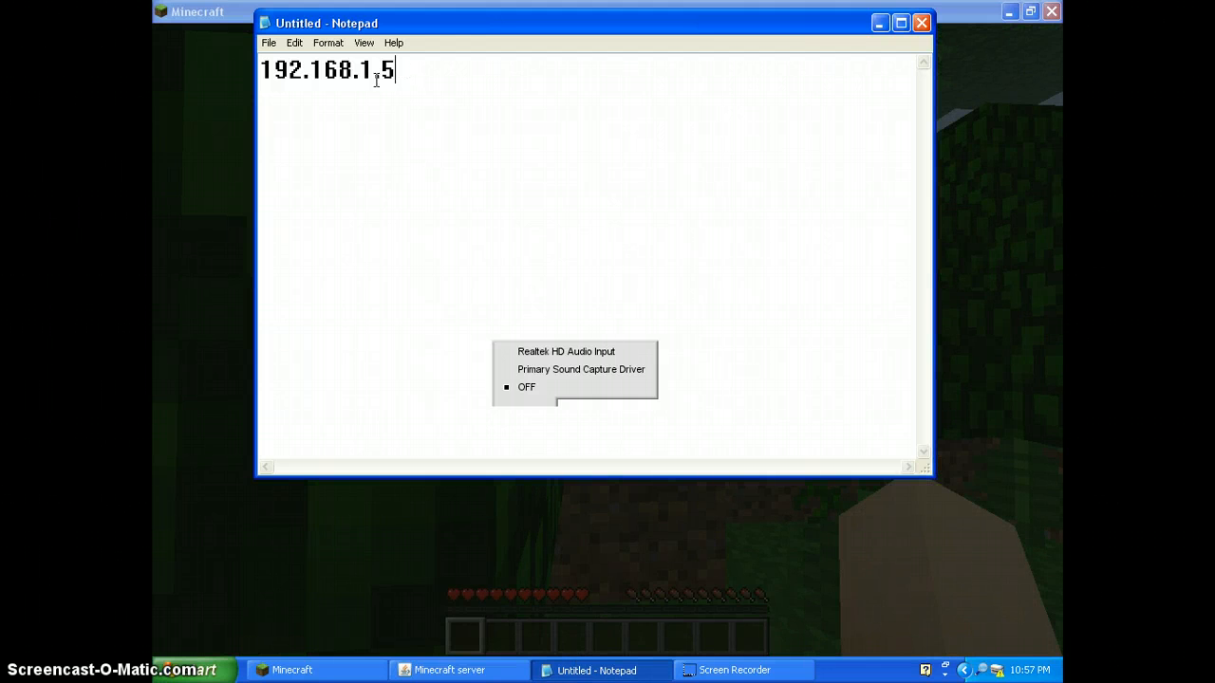
{"action": "key", "text": "ctrl+a"}
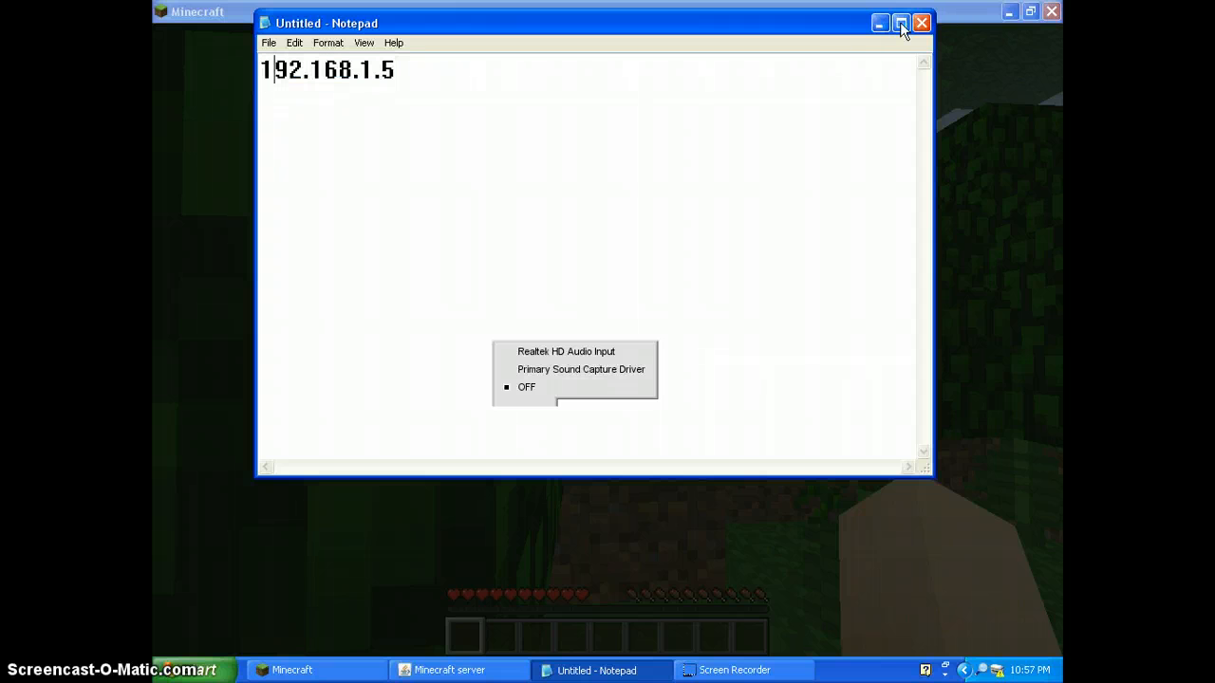
{"action": "left_click", "coordinate": [900, 23]}
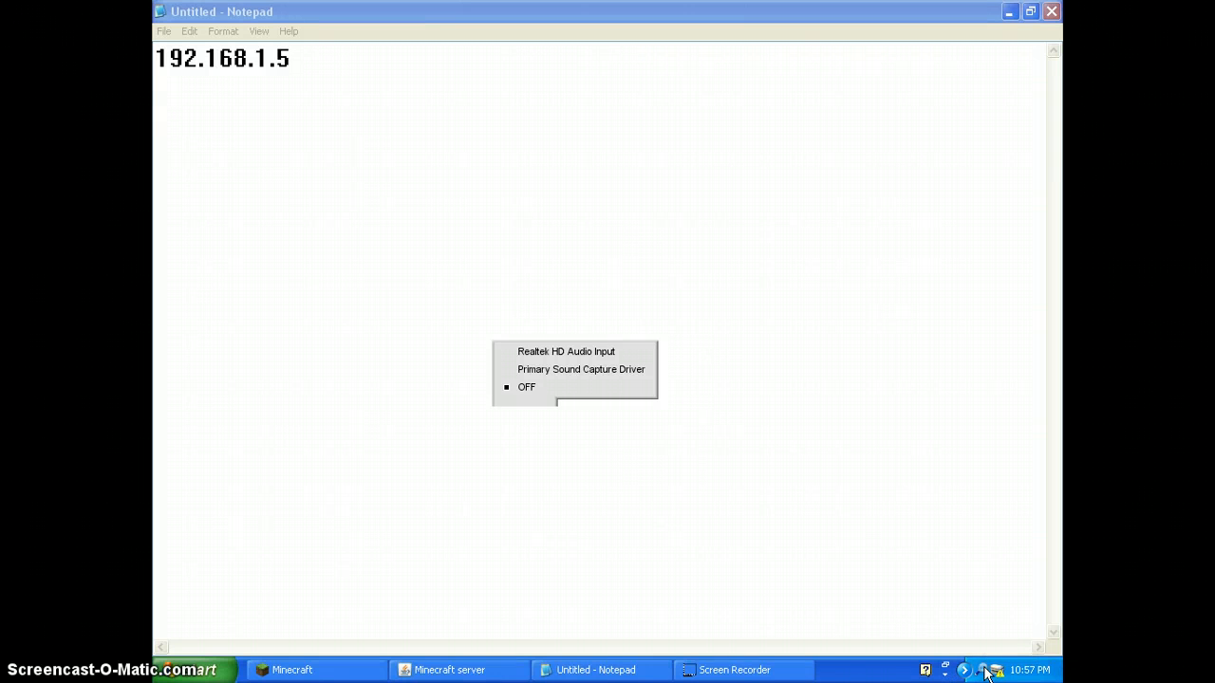
{"action": "right_click", "coordinate": [996, 671]}
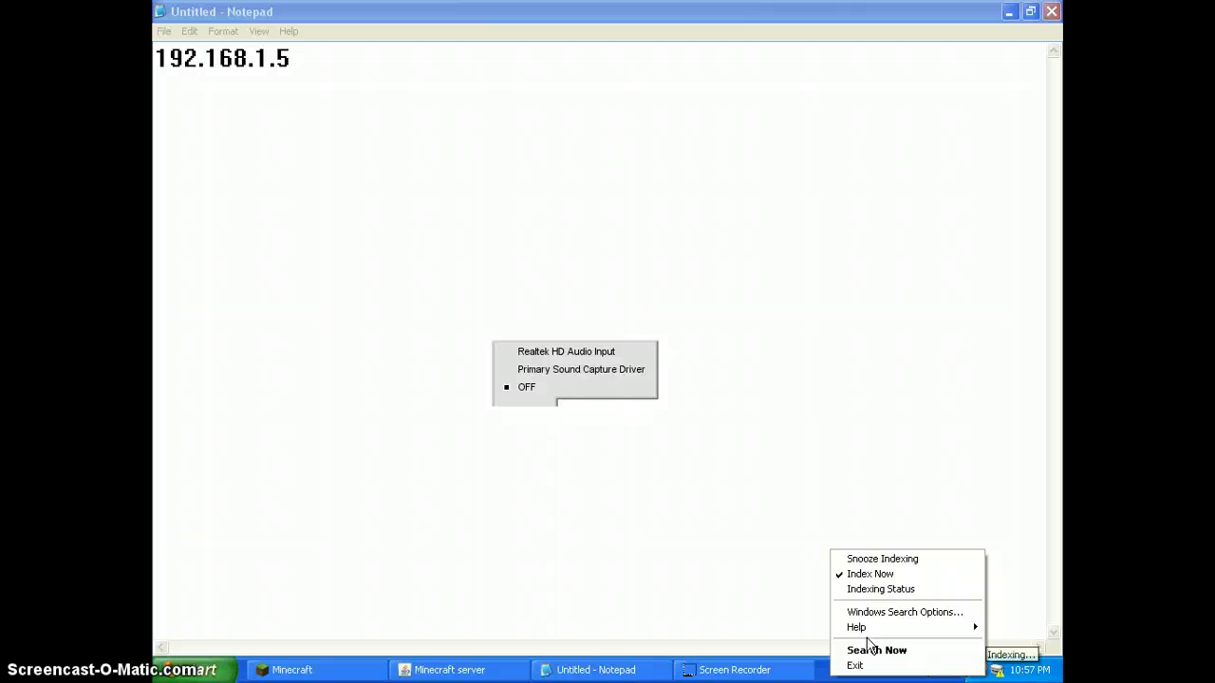
{"action": "left_click", "coordinate": [881, 588]}
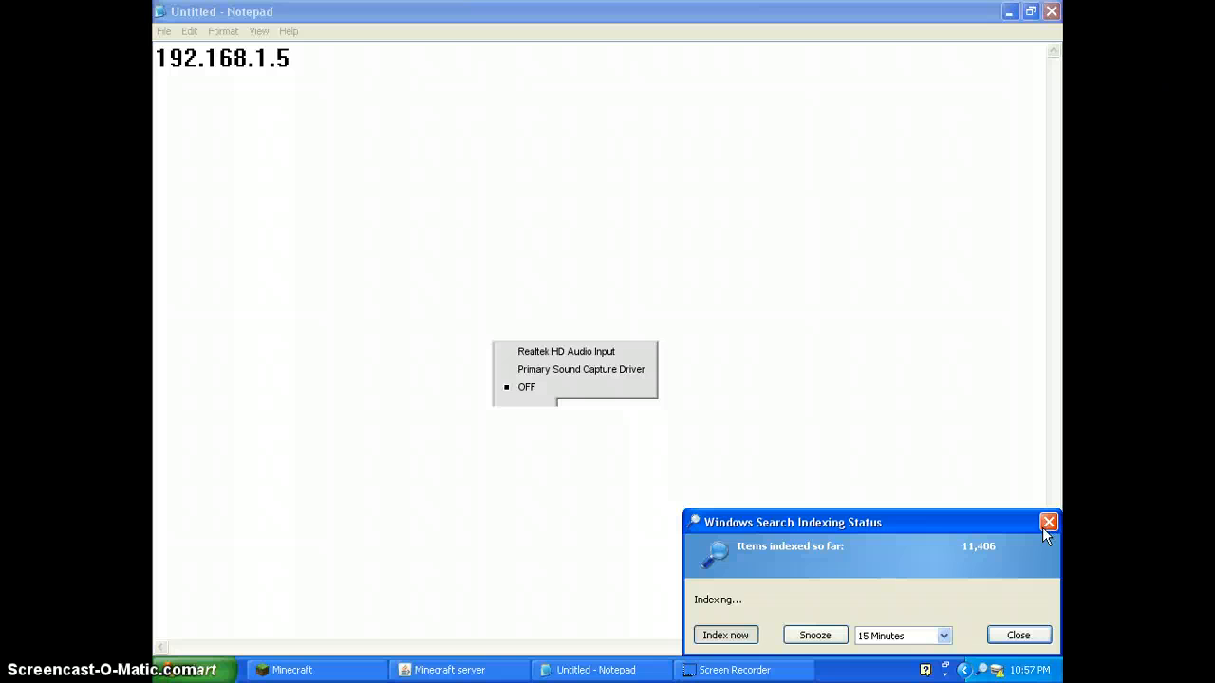
{"action": "left_click", "coordinate": [1048, 522]}
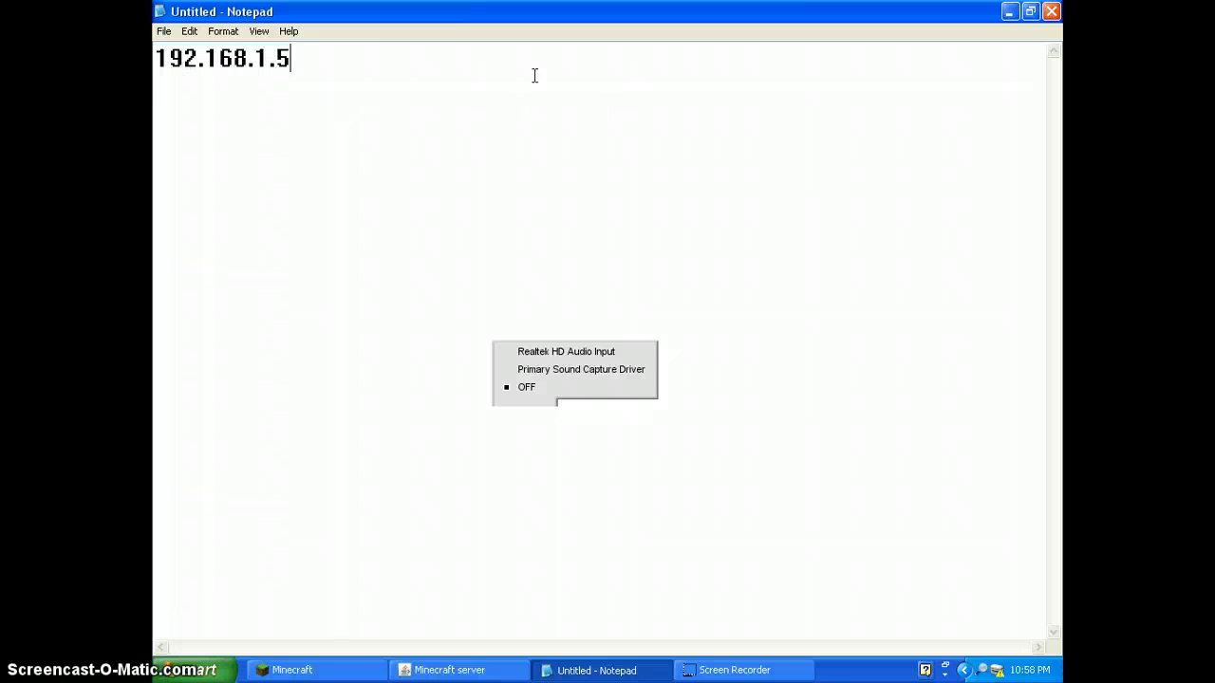
{"action": "mouse_move", "coordinate": [319, 167]}
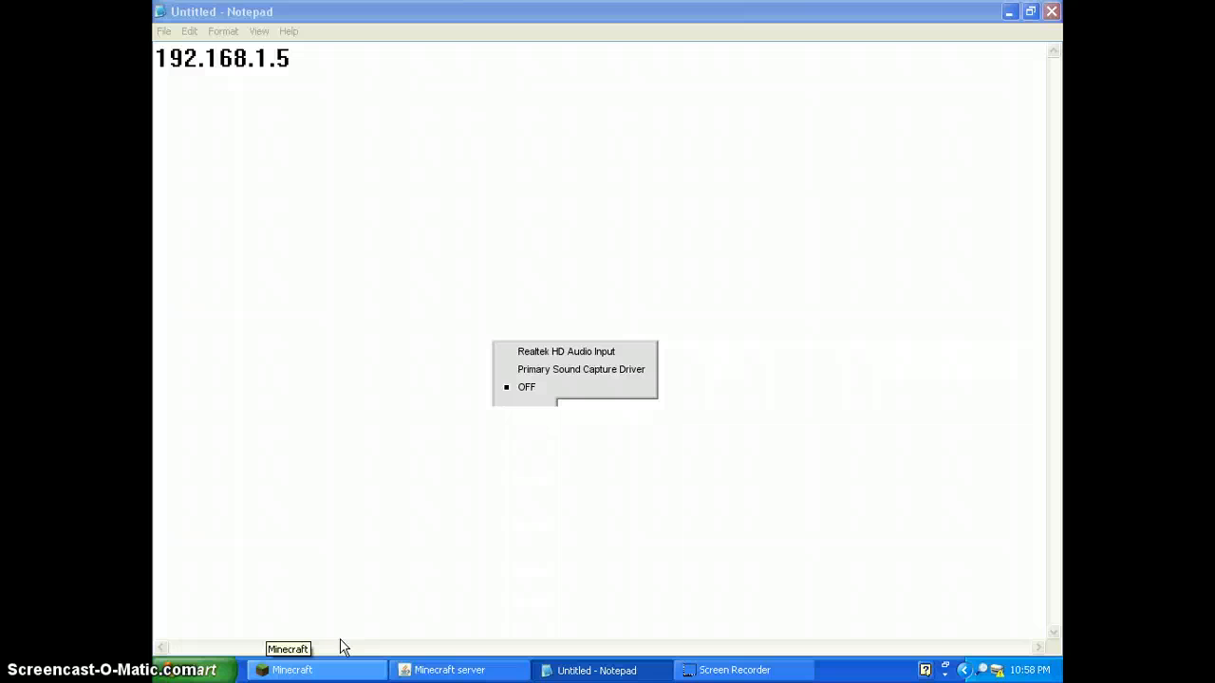
{"action": "left_click", "coordinate": [292, 671]}
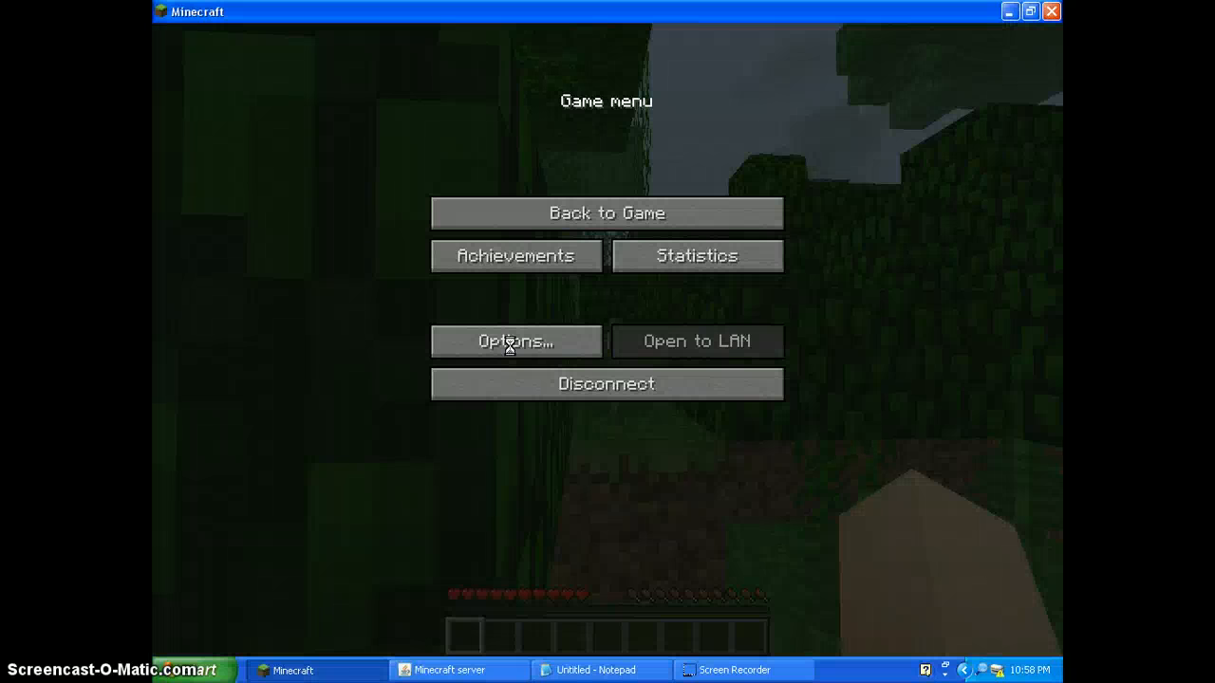
{"action": "mouse_move", "coordinate": [598, 213]}
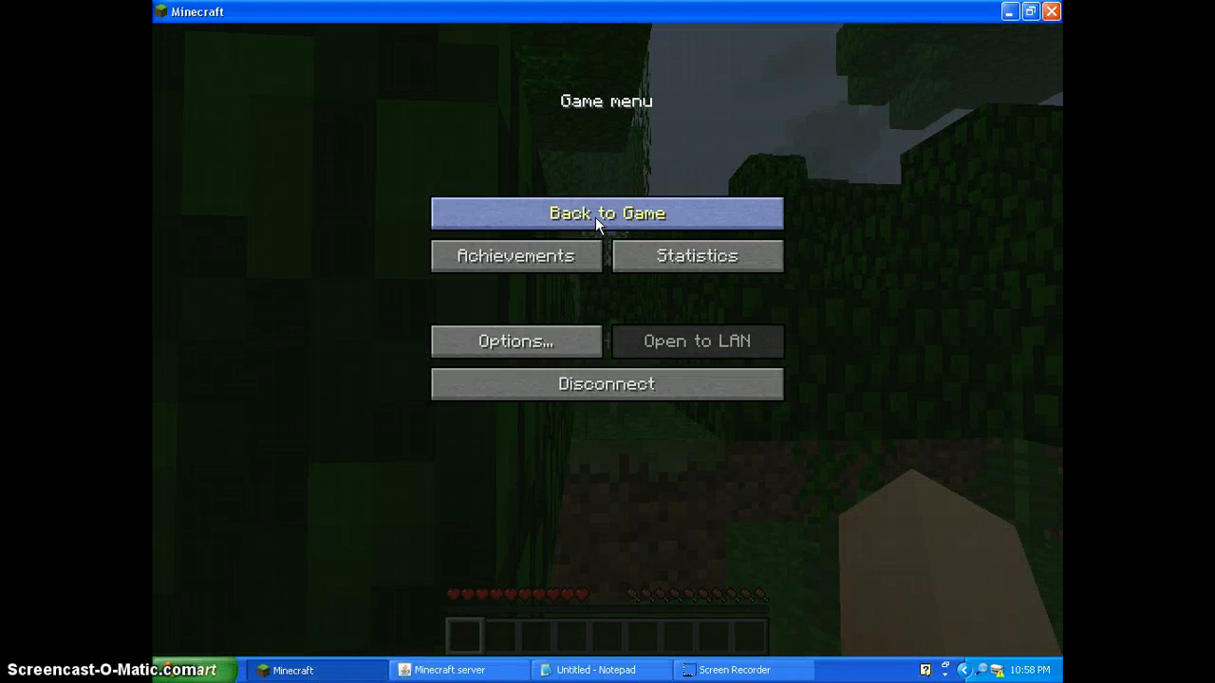
{"action": "mouse_move", "coordinate": [609, 347]}
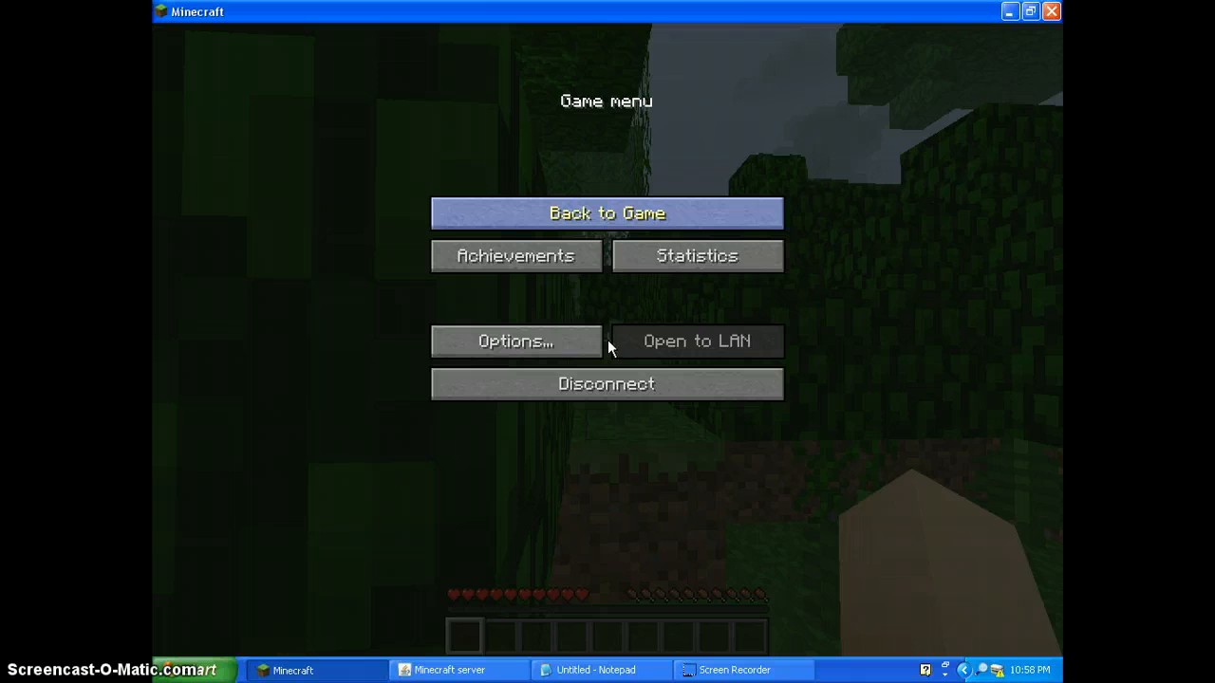
{"action": "left_click", "coordinate": [607, 212]}
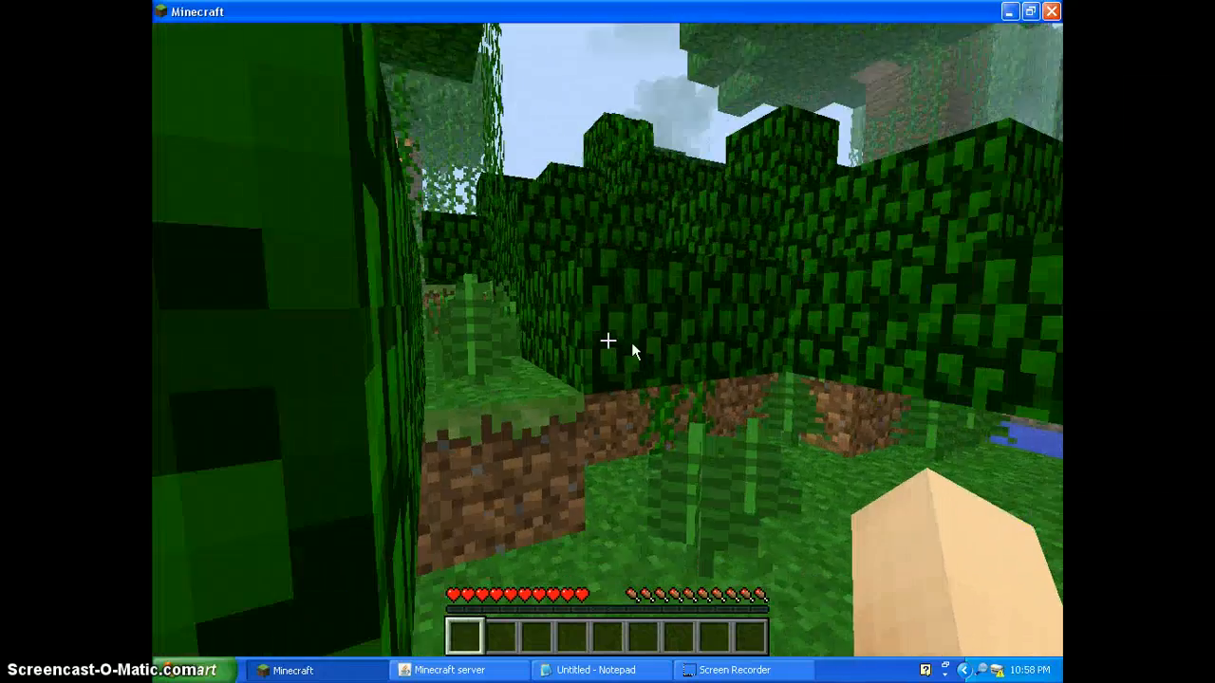
{"action": "mouse_move", "coordinate": [607, 342]}
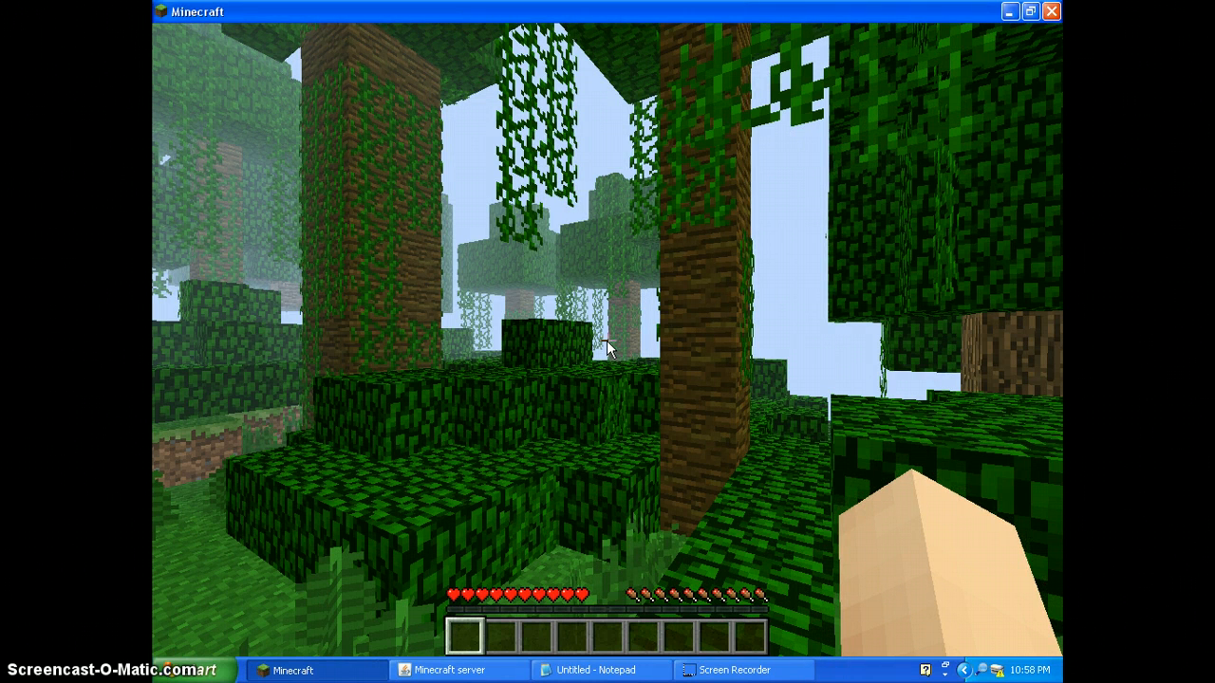
{"action": "key", "text": "Escape"}
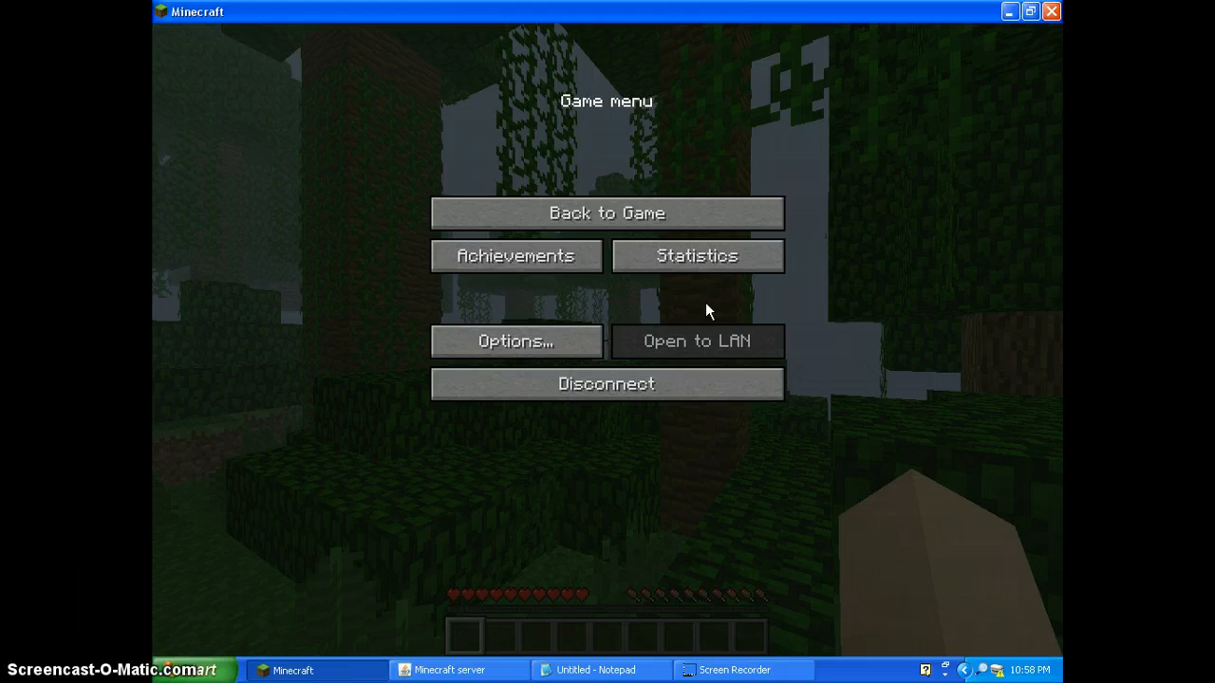
{"action": "mouse_move", "coordinate": [607, 383]}
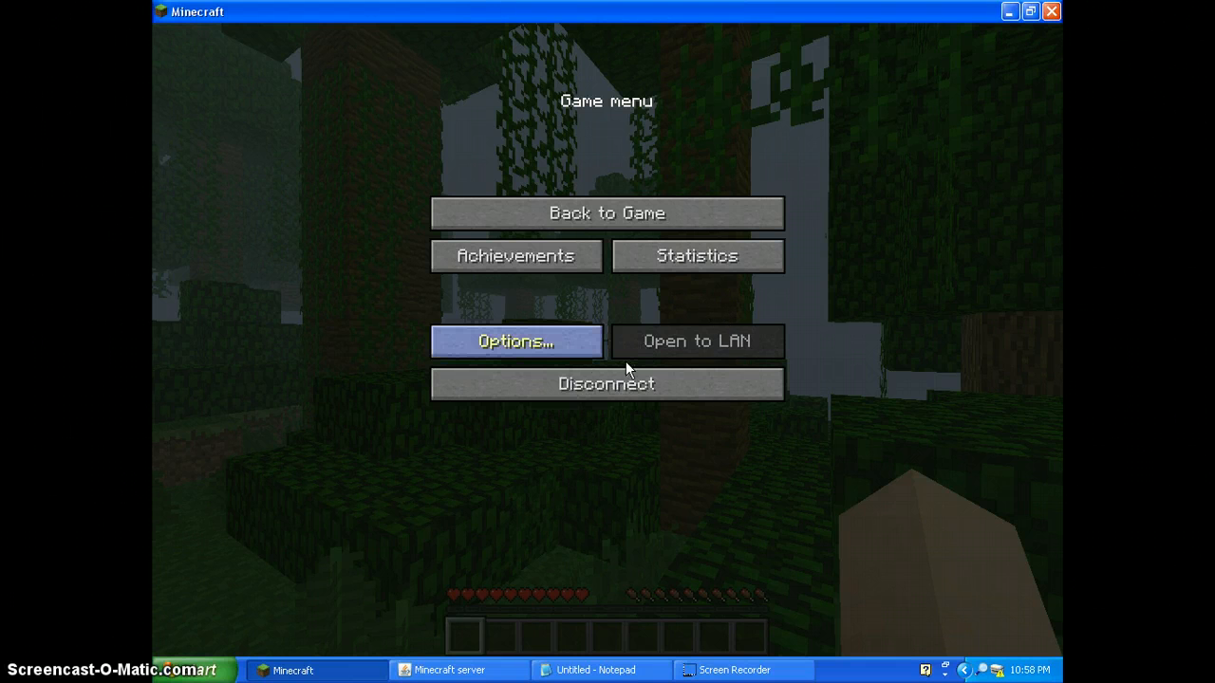
{"action": "left_click", "coordinate": [596, 670]}
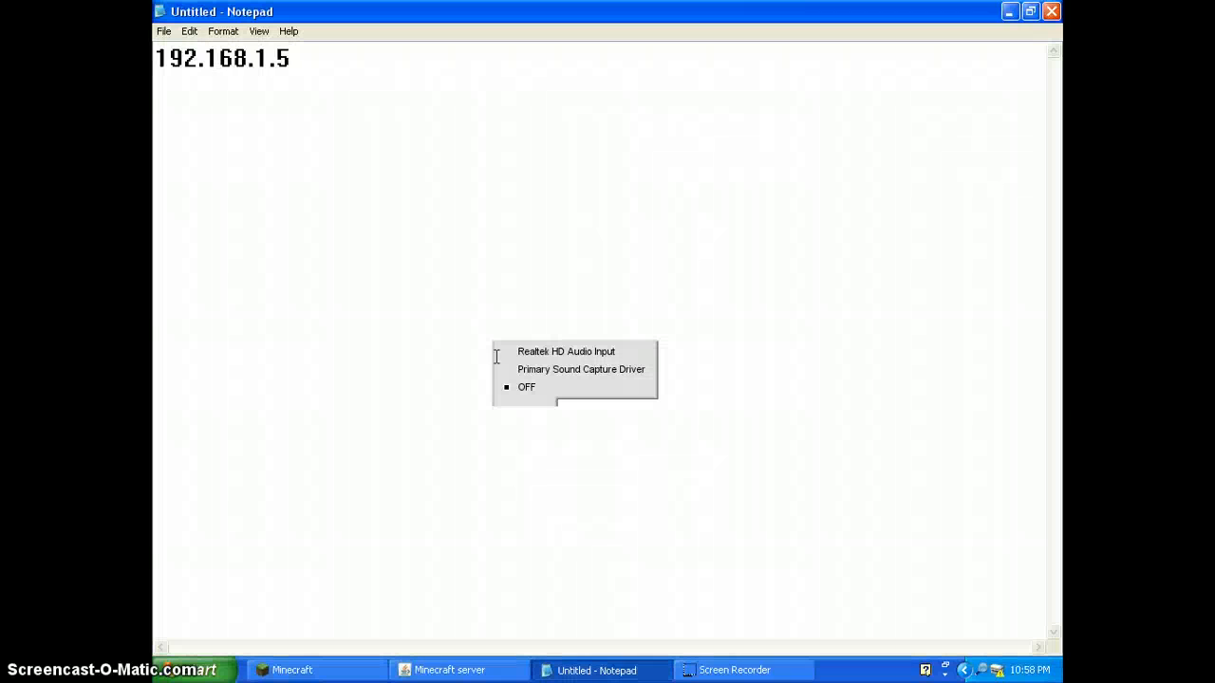
{"action": "mouse_move", "coordinate": [349, 144]}
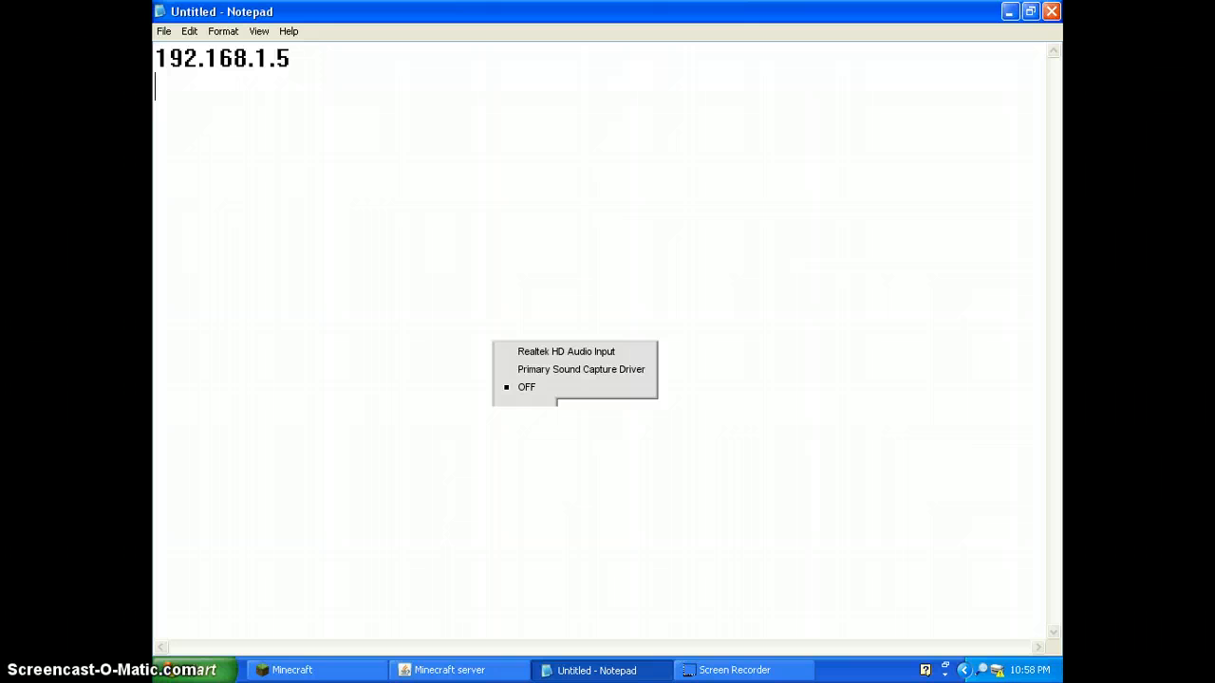
- Write 'Minecraft ip adress=' on a new line, trimming the extra letters from address
{"action": "type", "text": "M"}
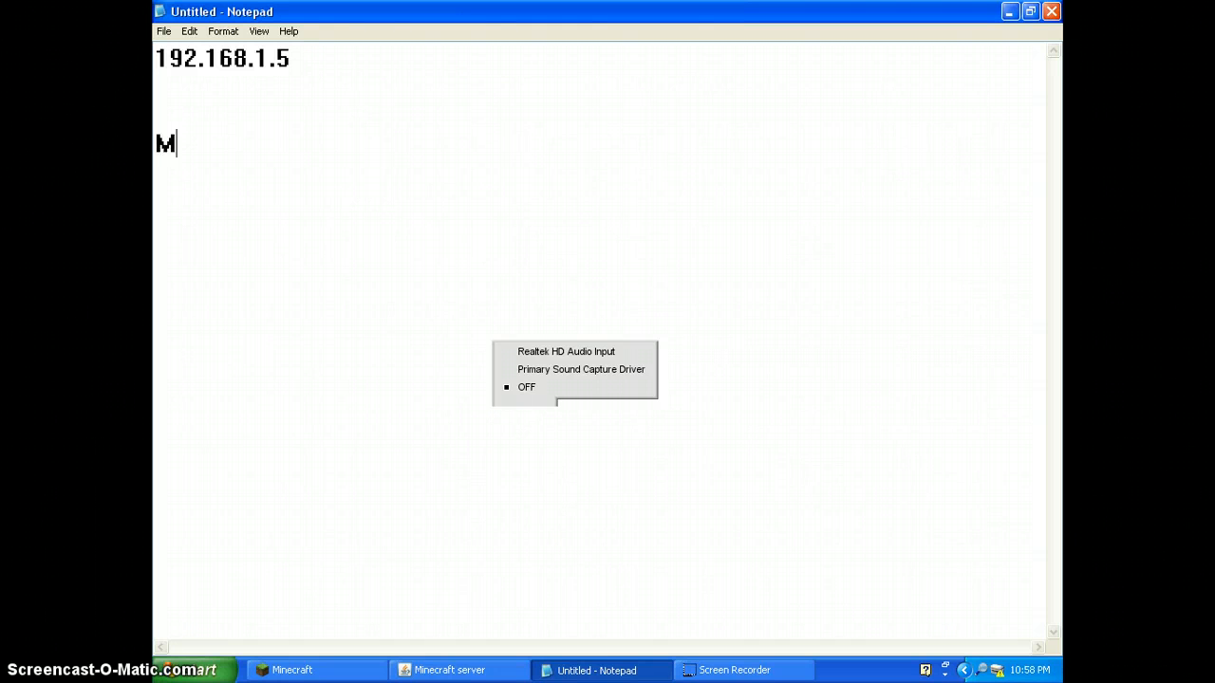
{"action": "type", "text": "inecr"}
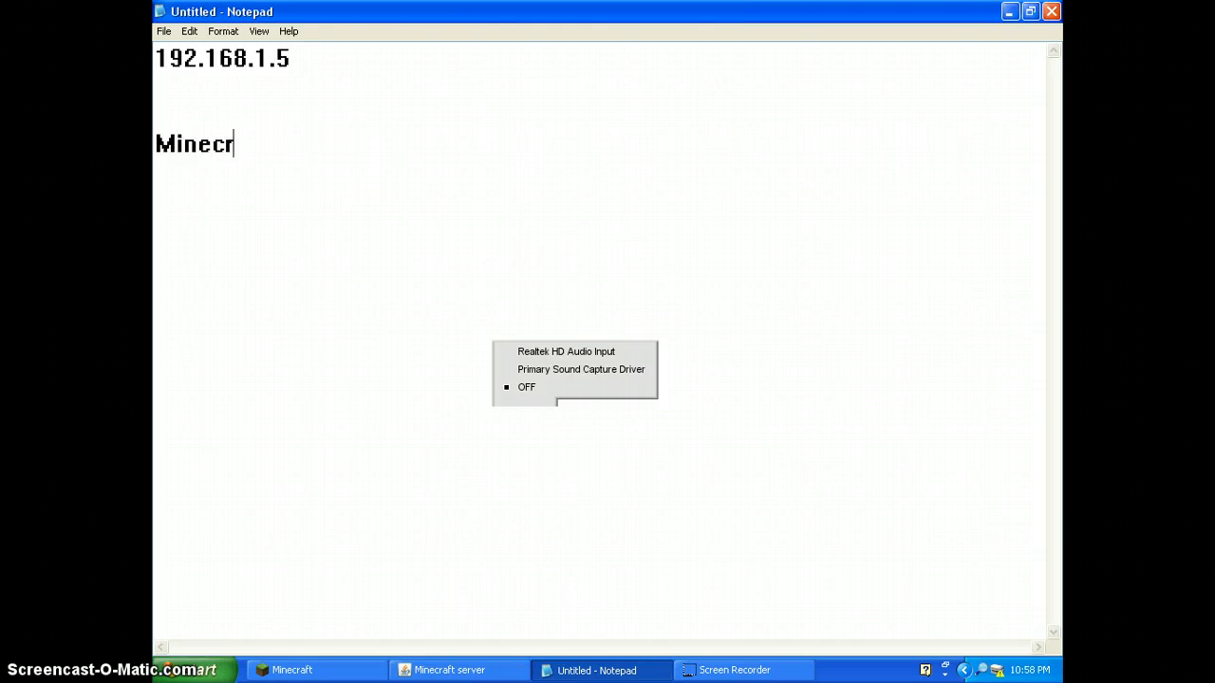
{"action": "type", "text": "aft i"}
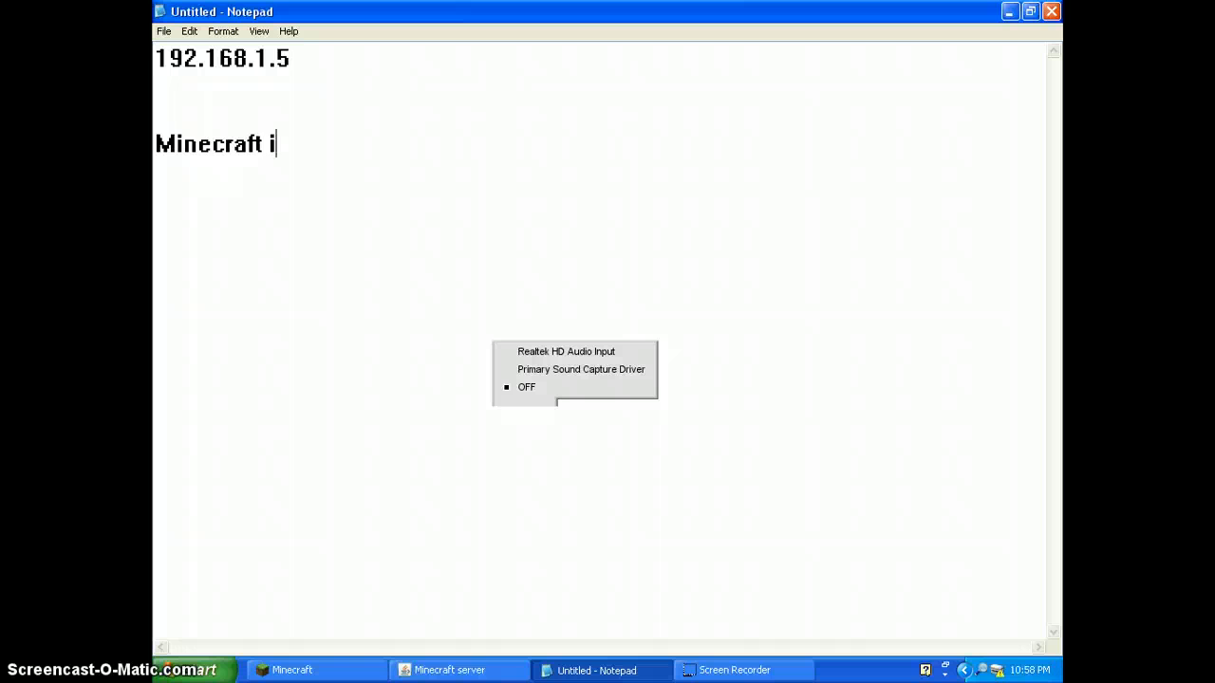
{"action": "type", "text": "p addres"}
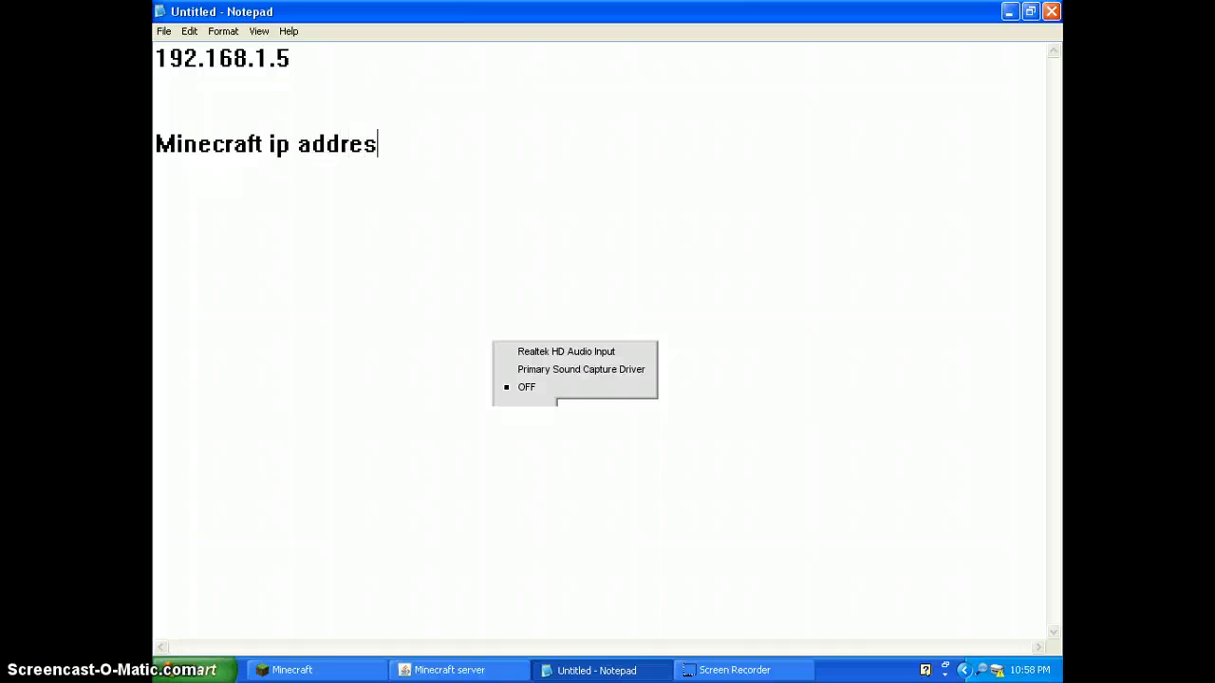
{"action": "type", "text": "s"}
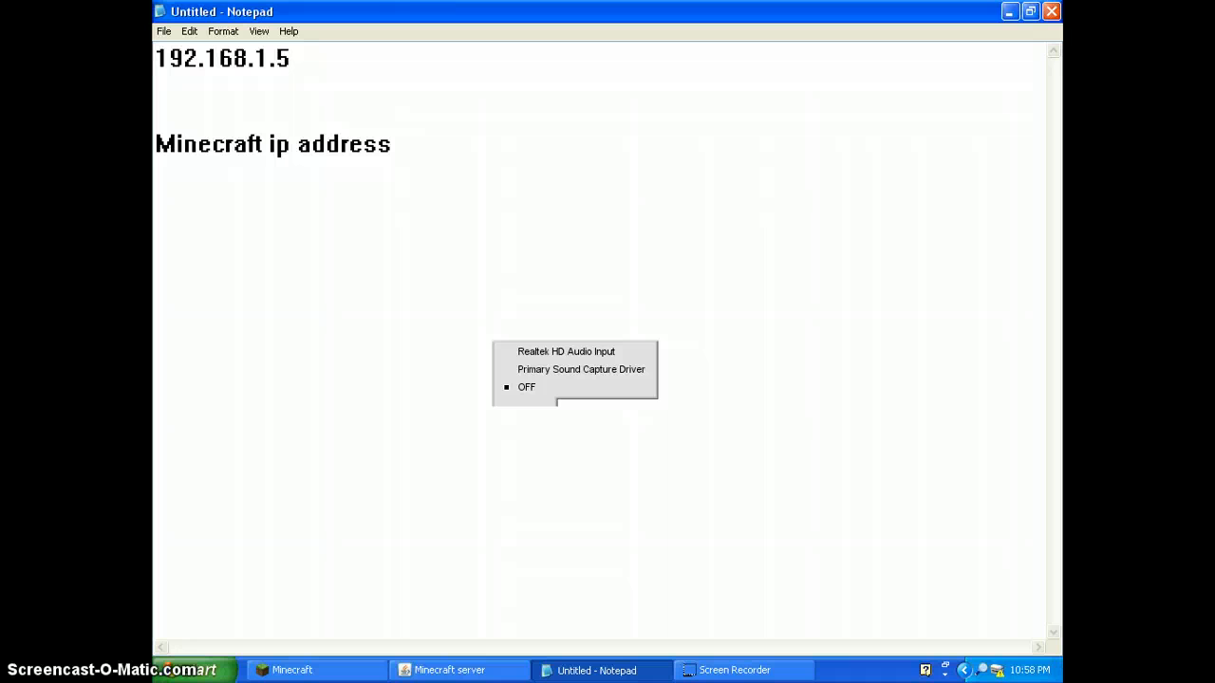
{"action": "key", "text": "Backspace"}
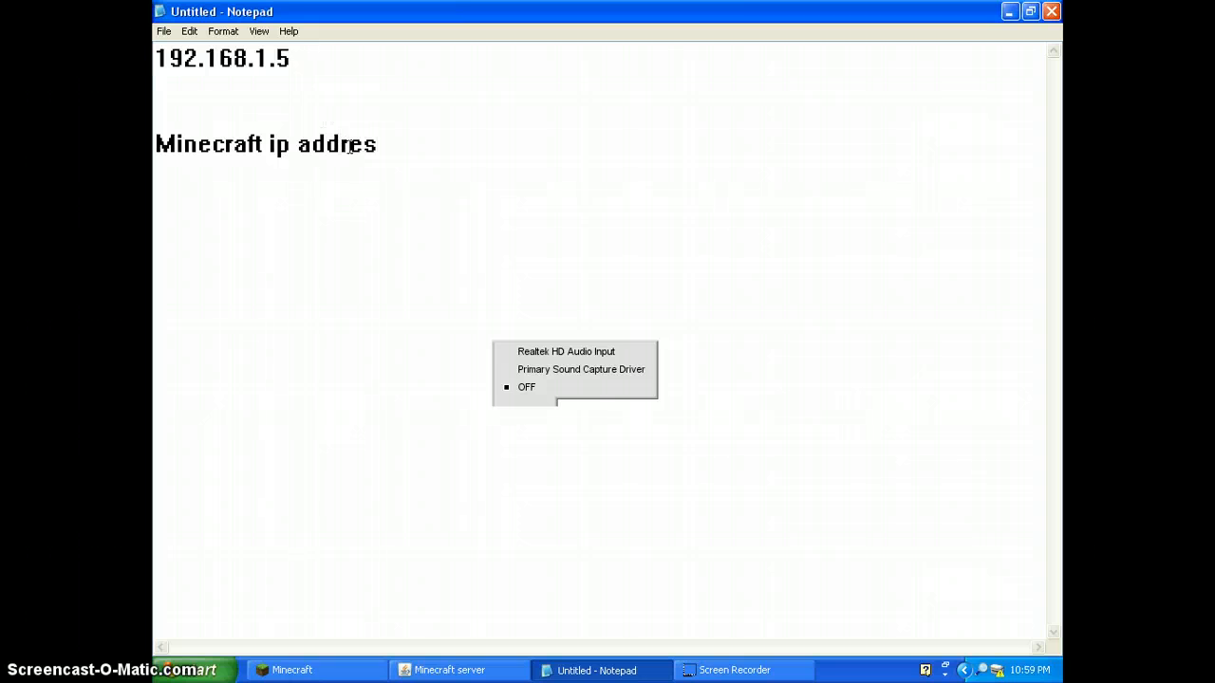
{"action": "key", "text": "Backspace"}
{"action": "type", "text": "s"}
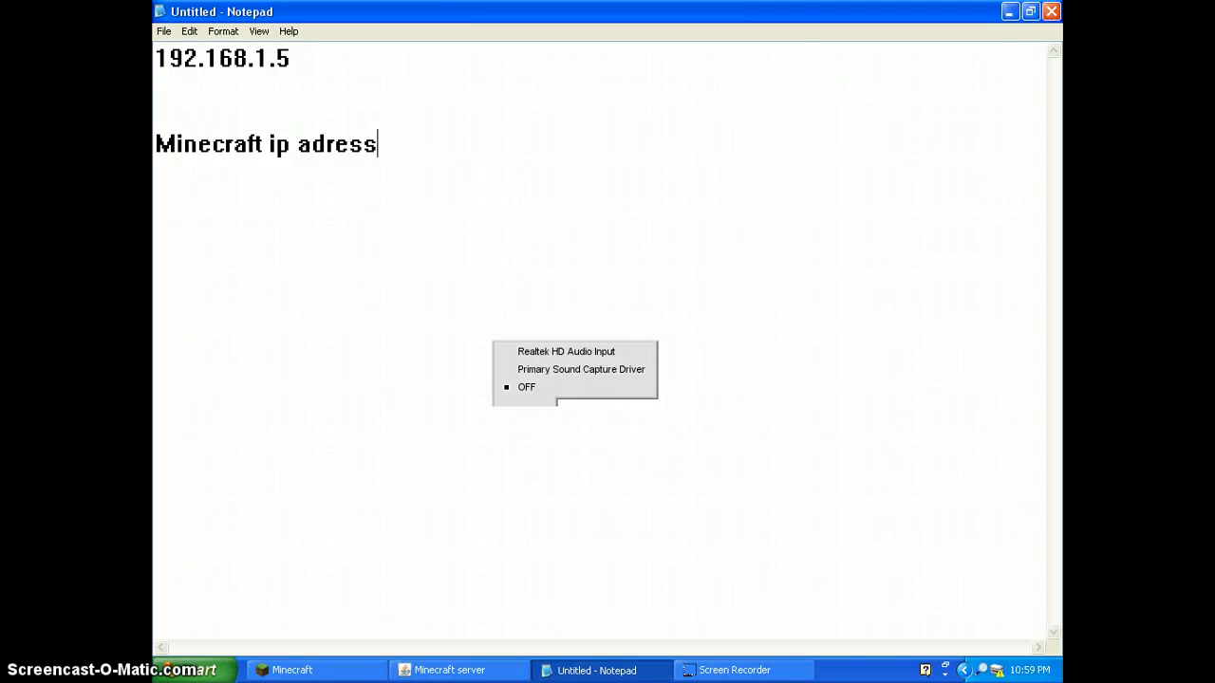
{"action": "type", "text": "="}
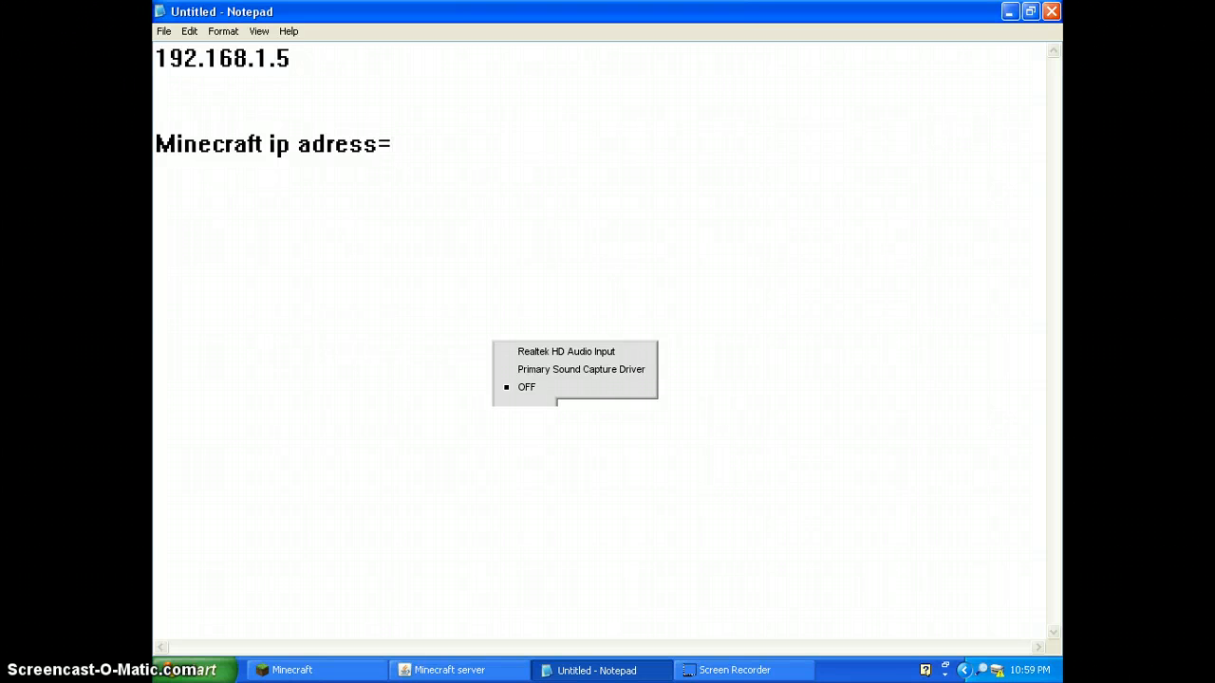
- Complete the line with the address and port 192.168.1.5:25568
{"action": "type", "text": "192"}
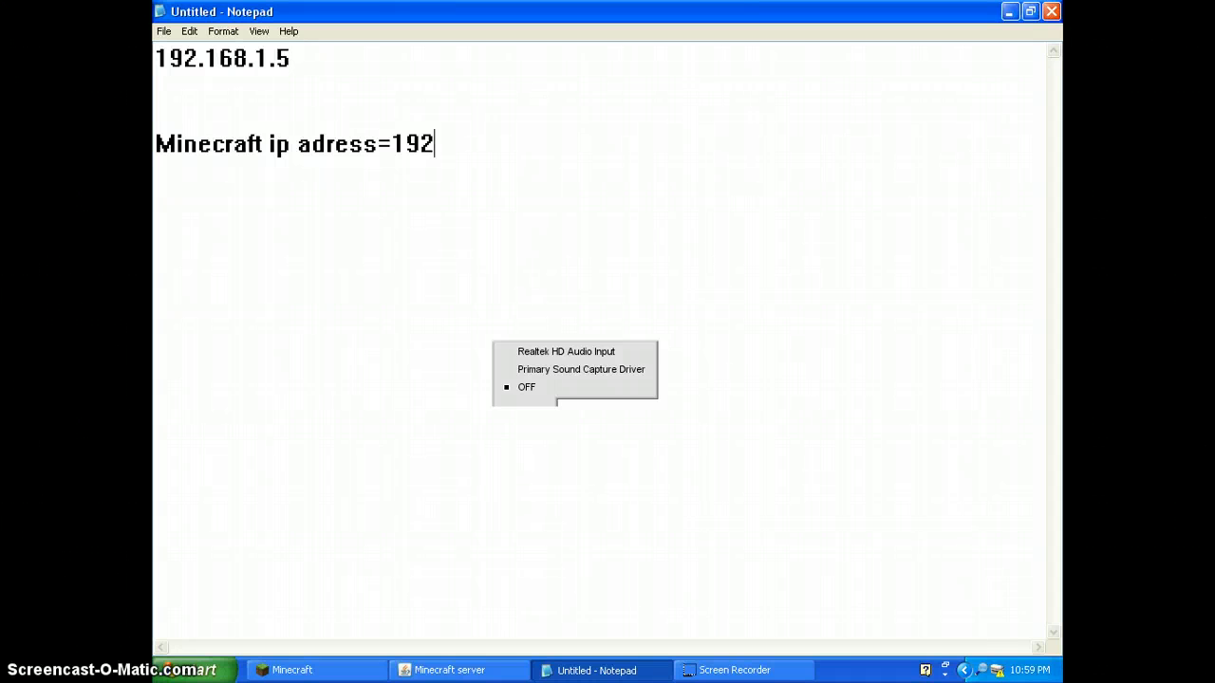
{"action": "type", "text": "."}
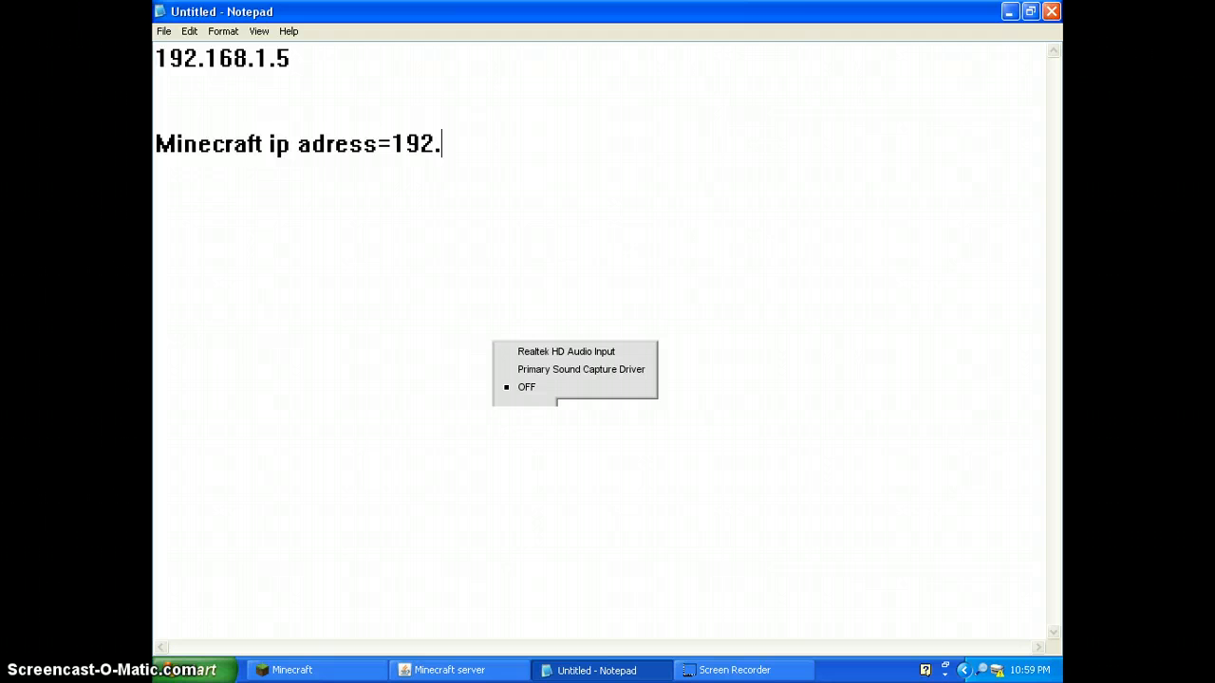
{"action": "type", "text": "168"}
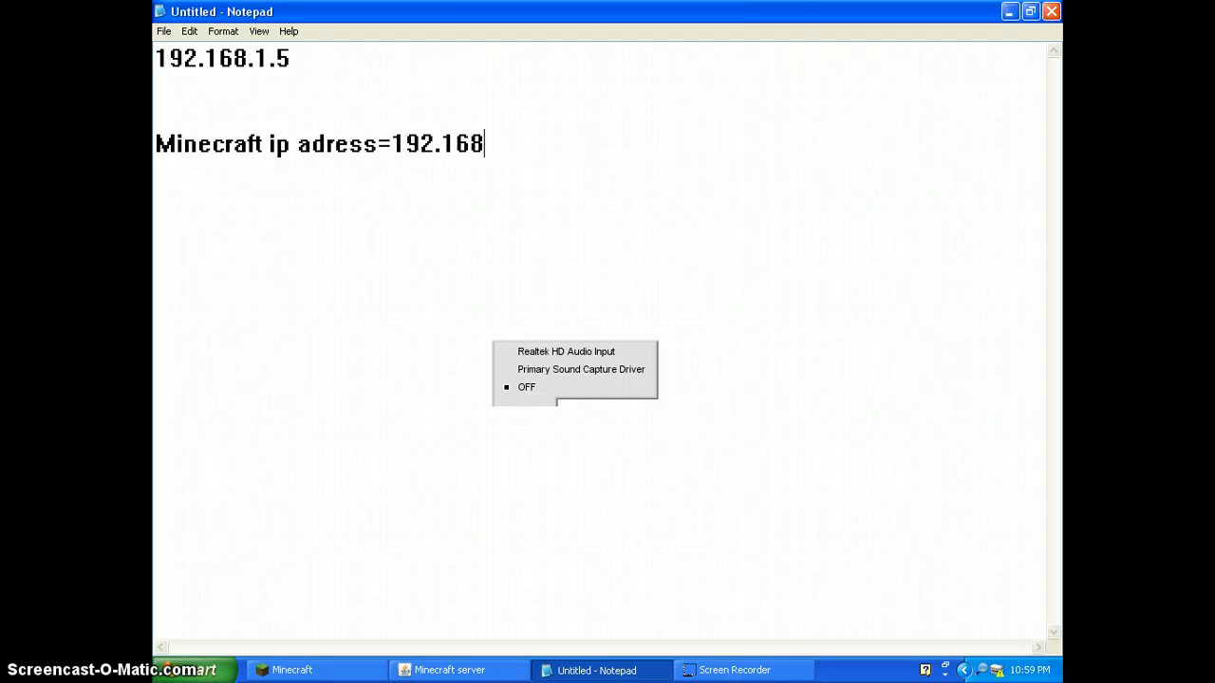
{"action": "type", "text": "."}
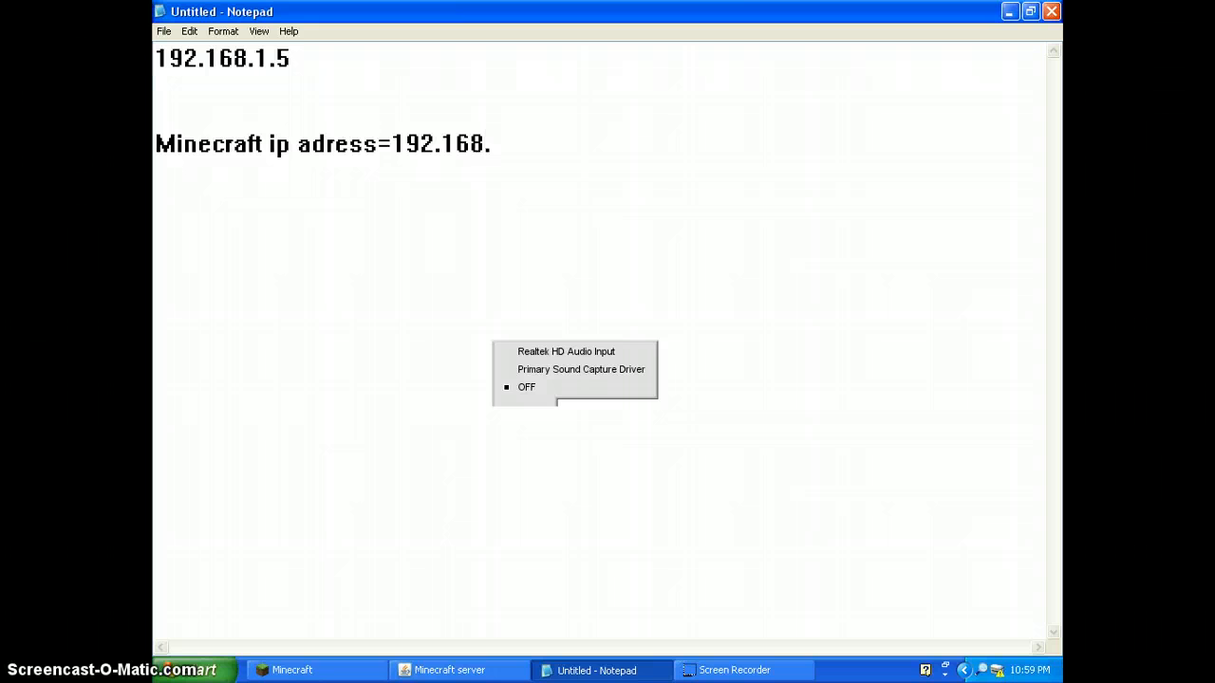
{"action": "type", "text": "1"}
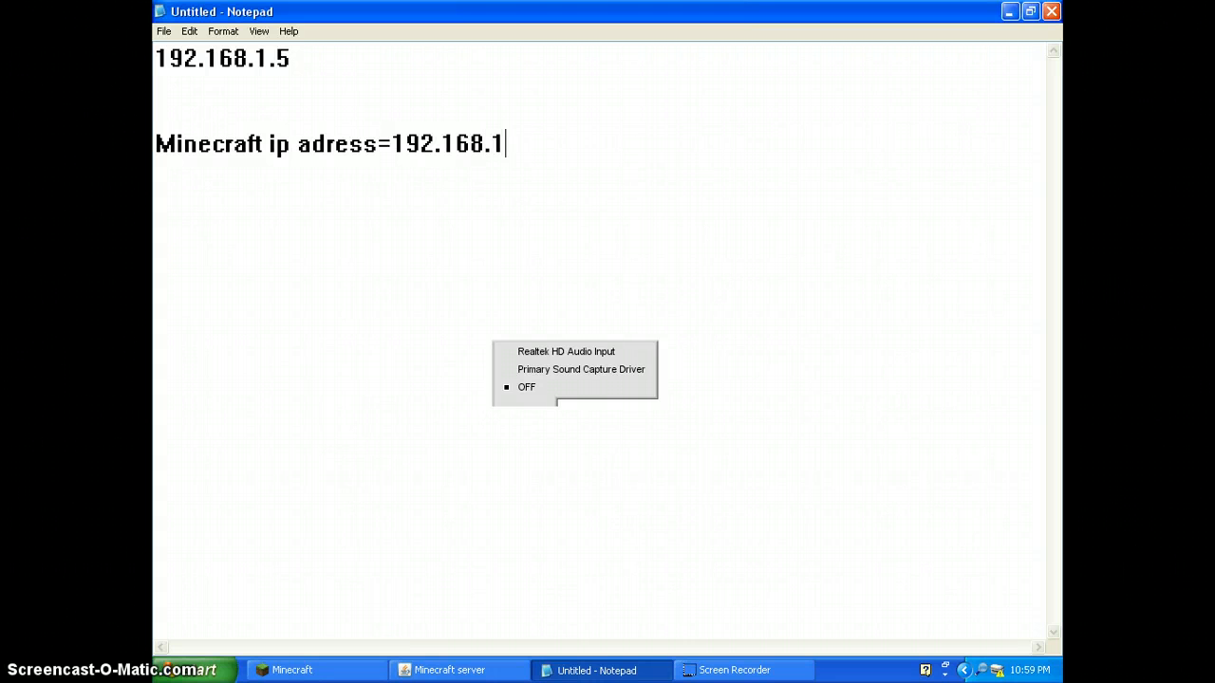
{"action": "type", "text": "5"}
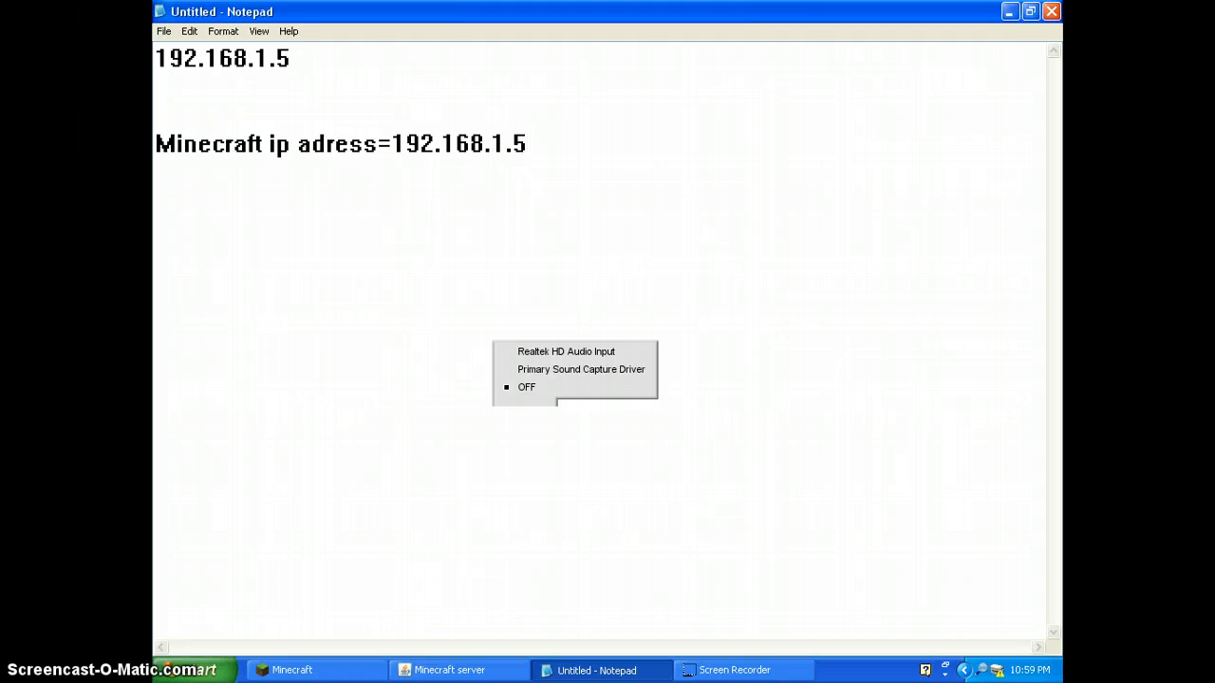
{"action": "type", "text": ":"}
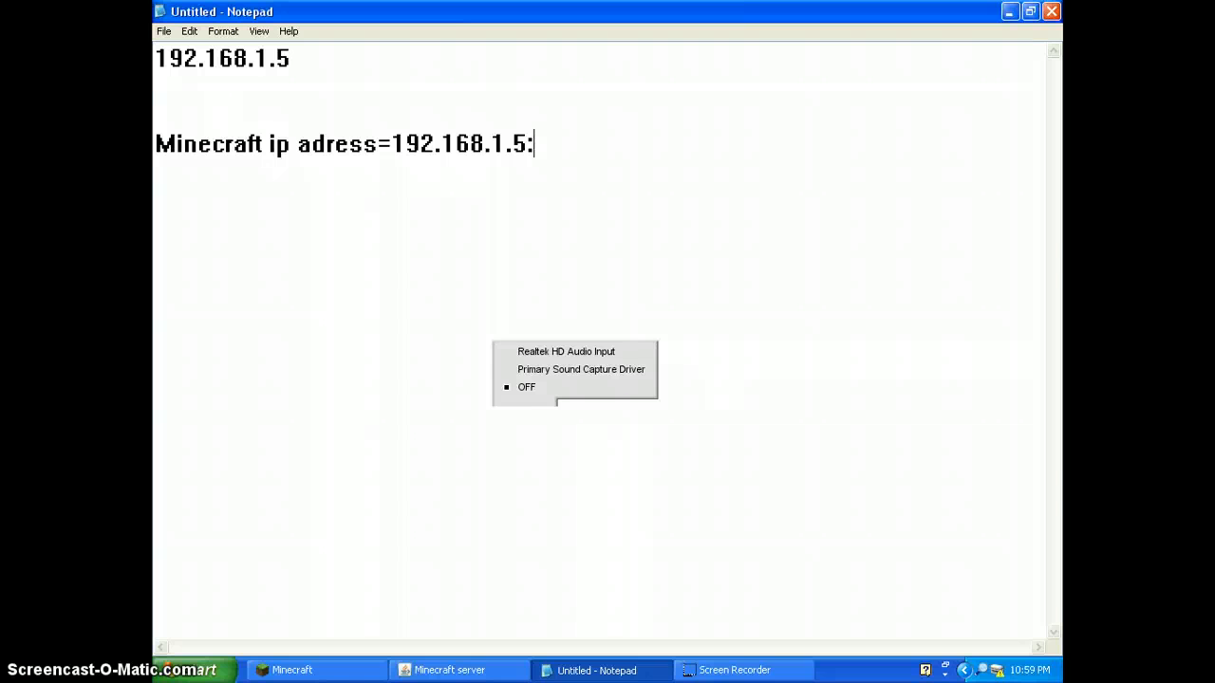
{"action": "type", "text": "255"}
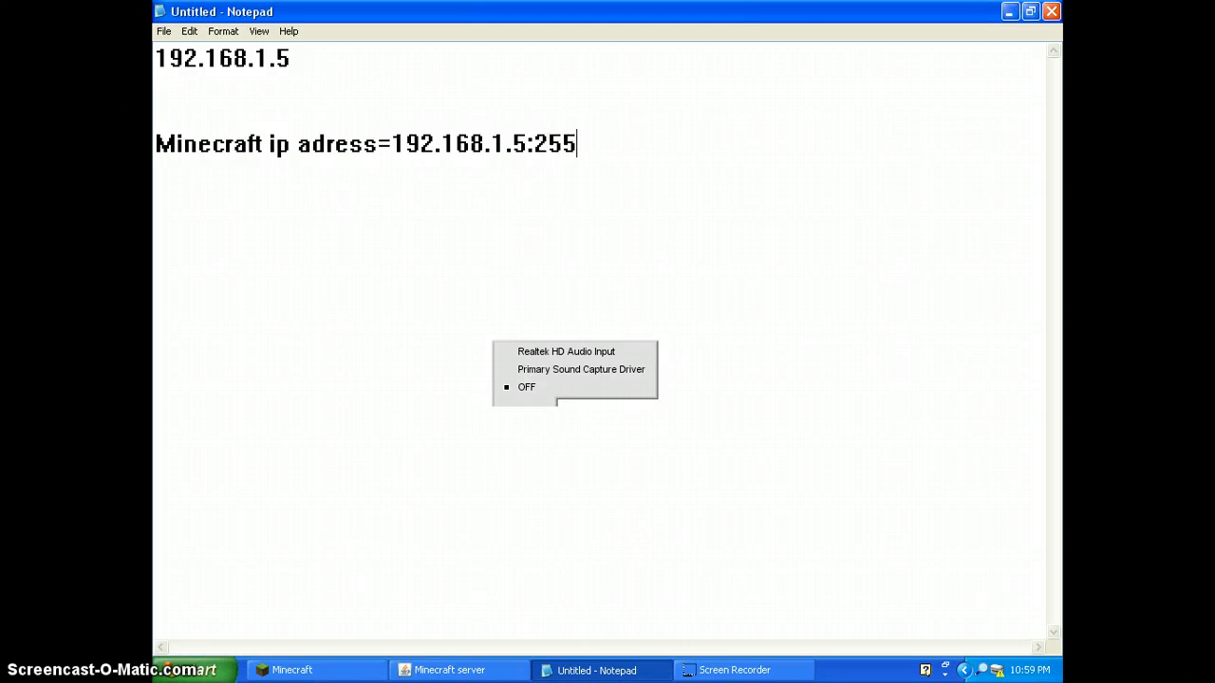
{"action": "type", "text": "68"}
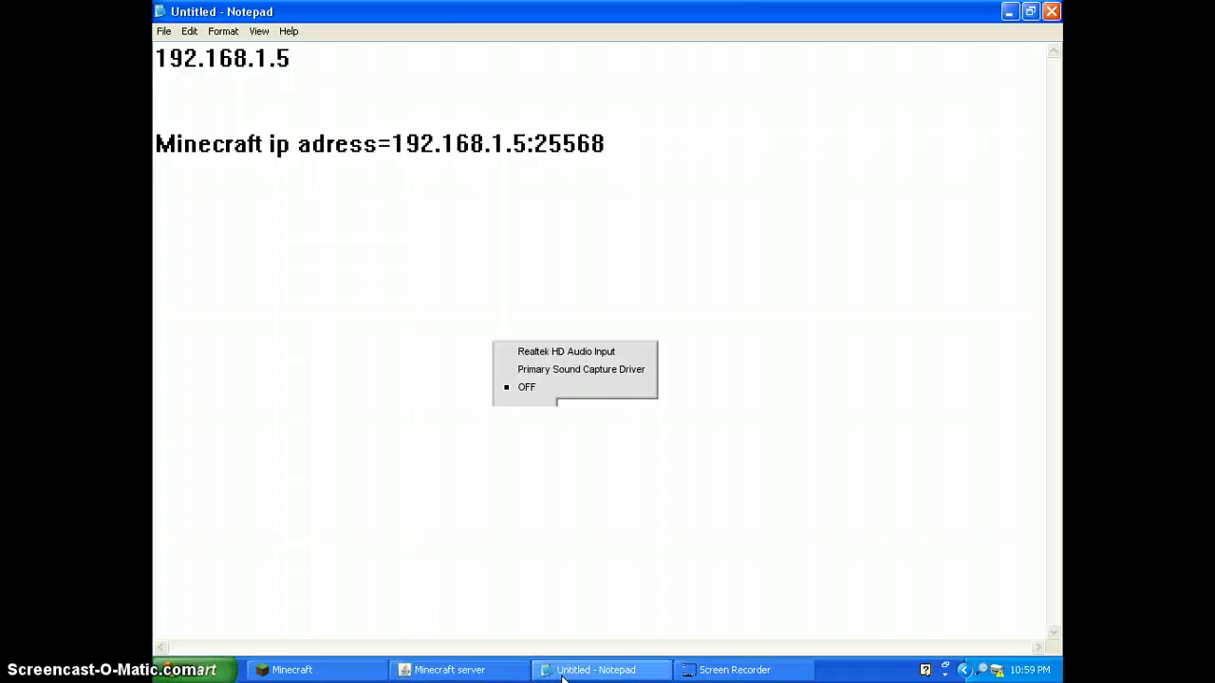
- Switch to the running Minecraft game showing its paused menu
{"action": "left_click", "coordinate": [293, 668]}
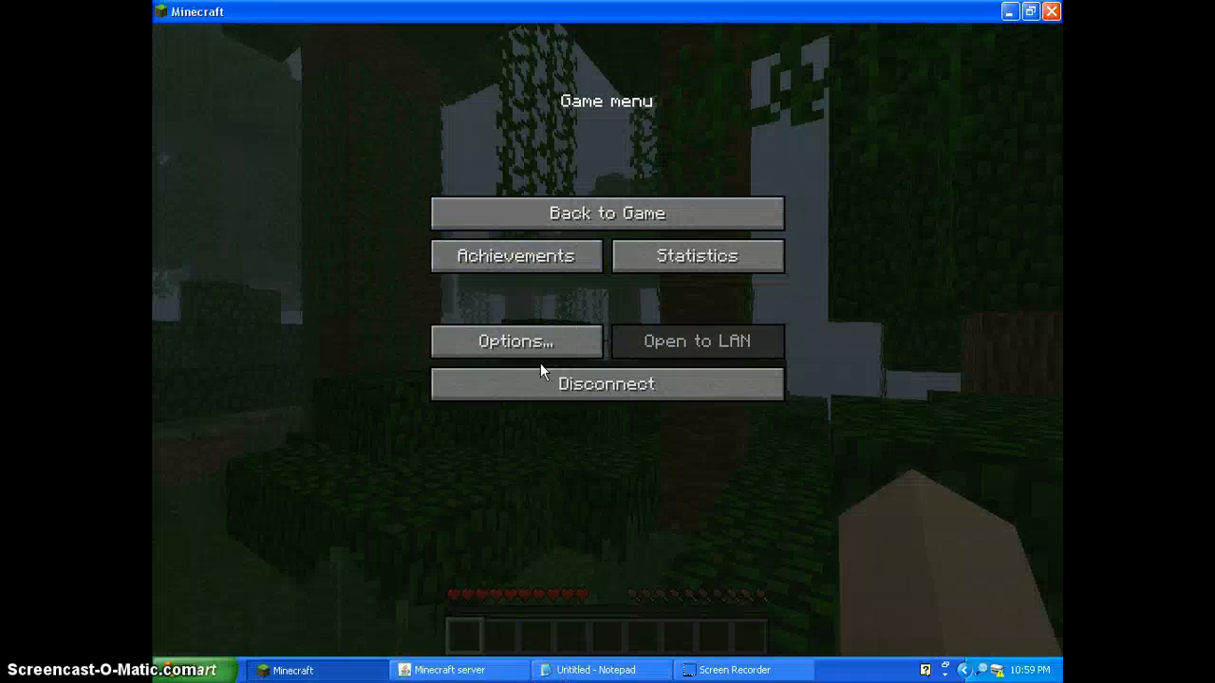
{"action": "mouse_move", "coordinate": [565, 397]}
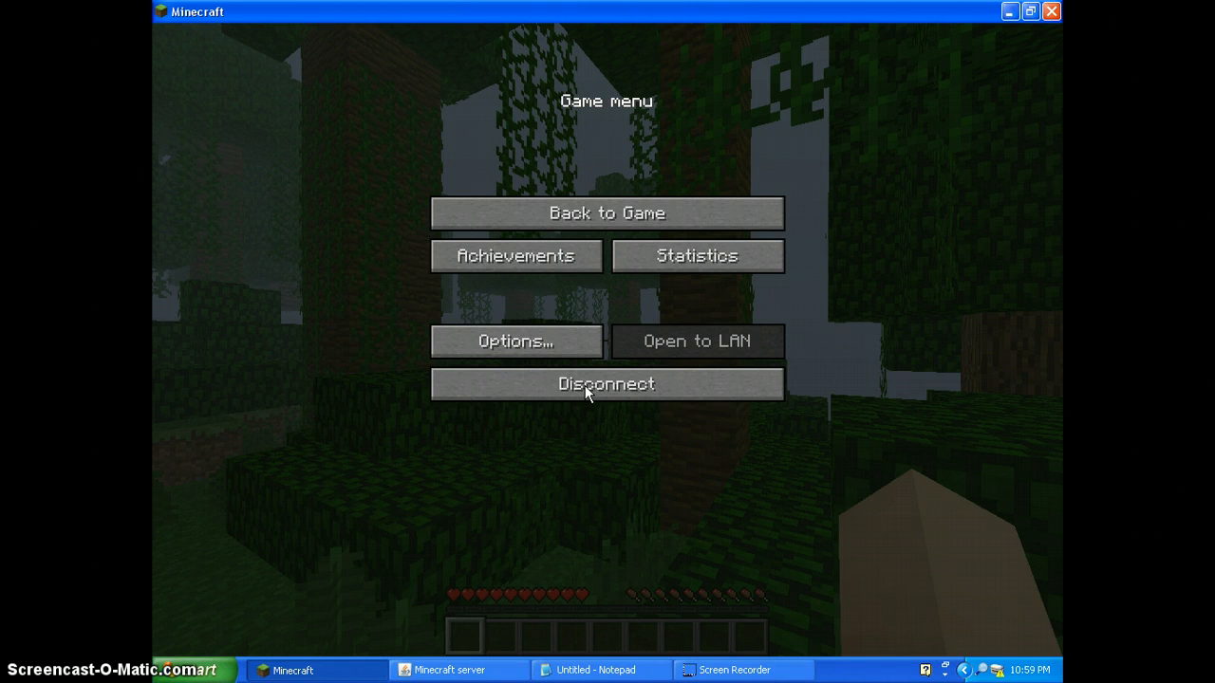
{"action": "mouse_move", "coordinate": [577, 372]}
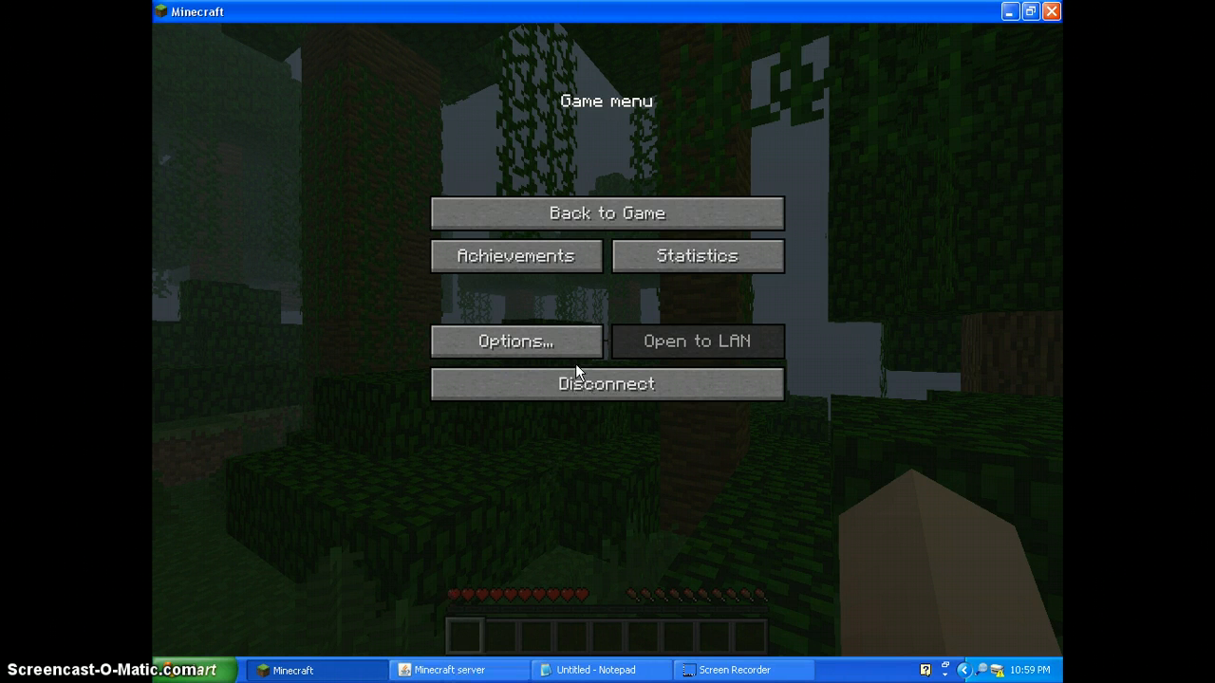
{"action": "mouse_move", "coordinate": [547, 308]}
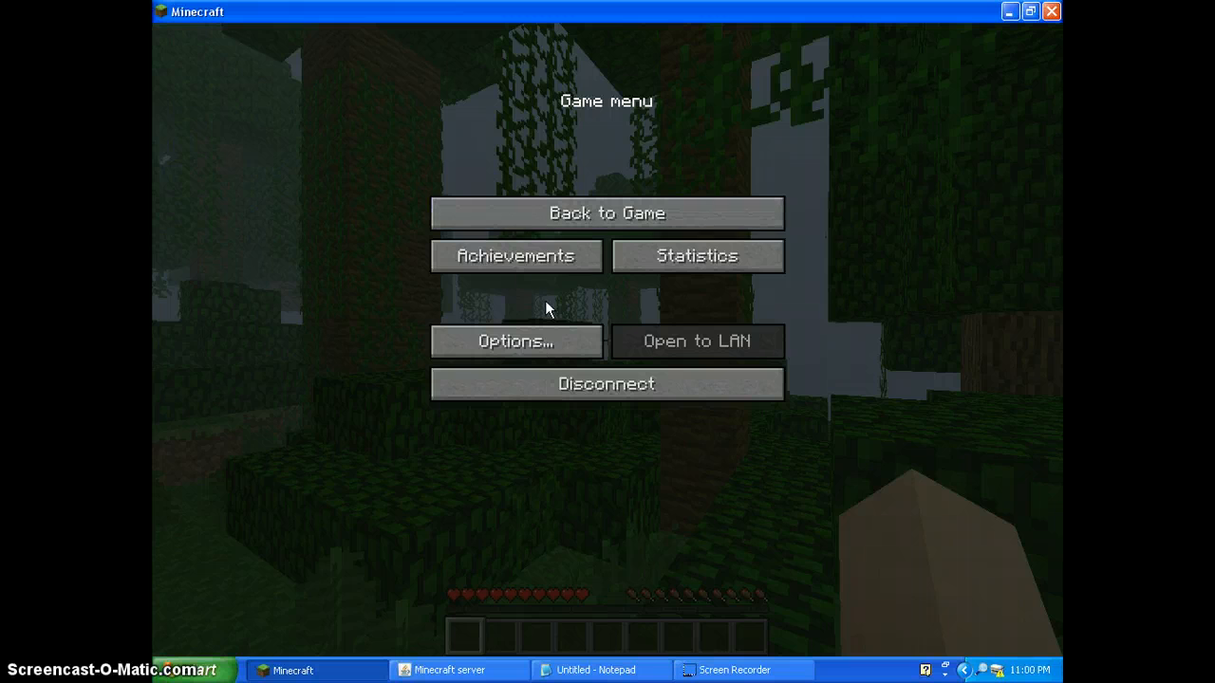
{"action": "mouse_move", "coordinate": [454, 671]}
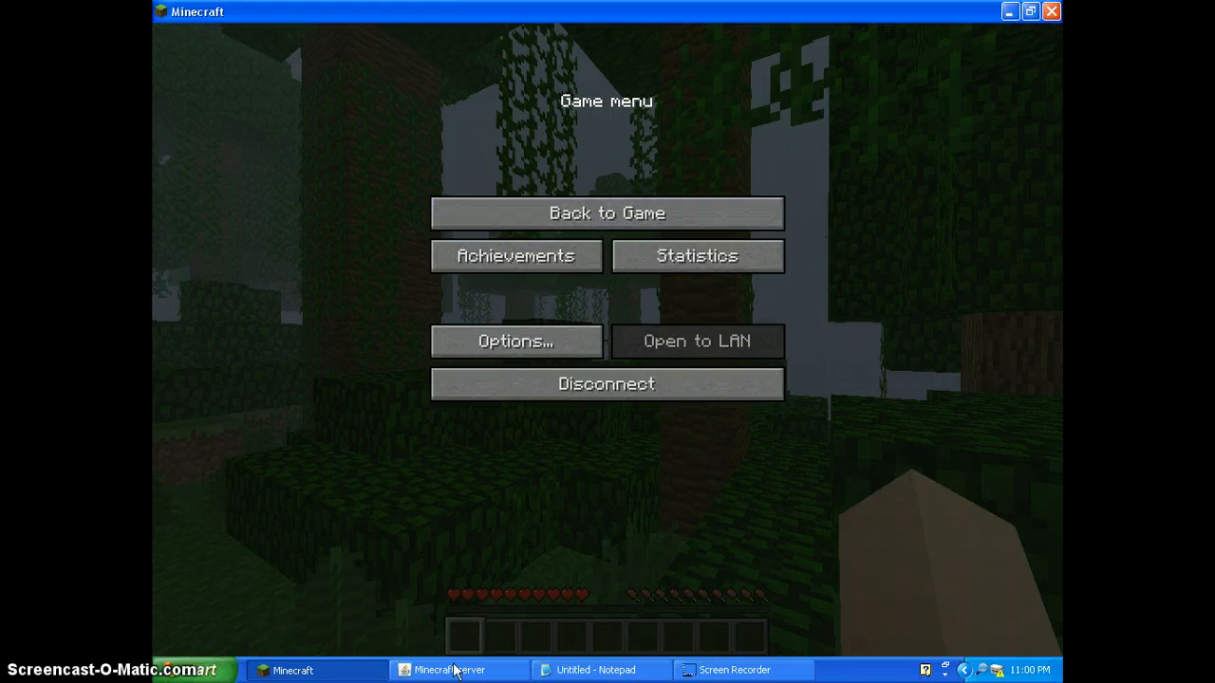
- Switch back to the Notepad note with the server address line
{"action": "left_click", "coordinate": [596, 670]}
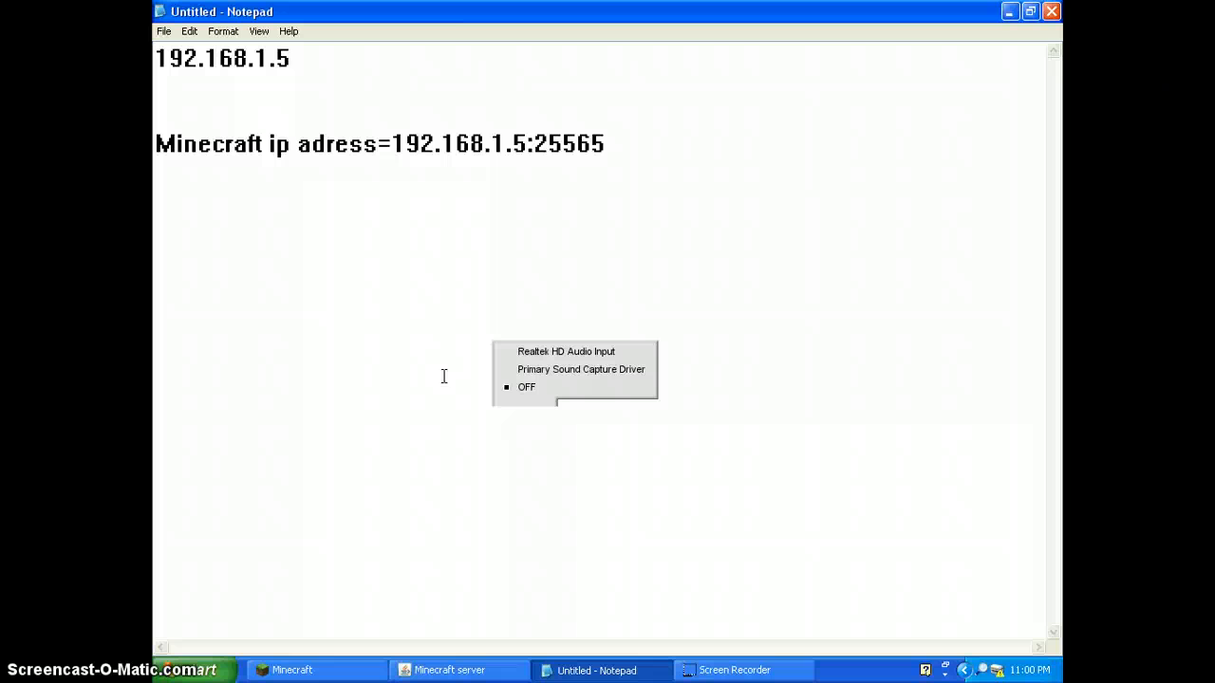
{"action": "mouse_move", "coordinate": [370, 398]}
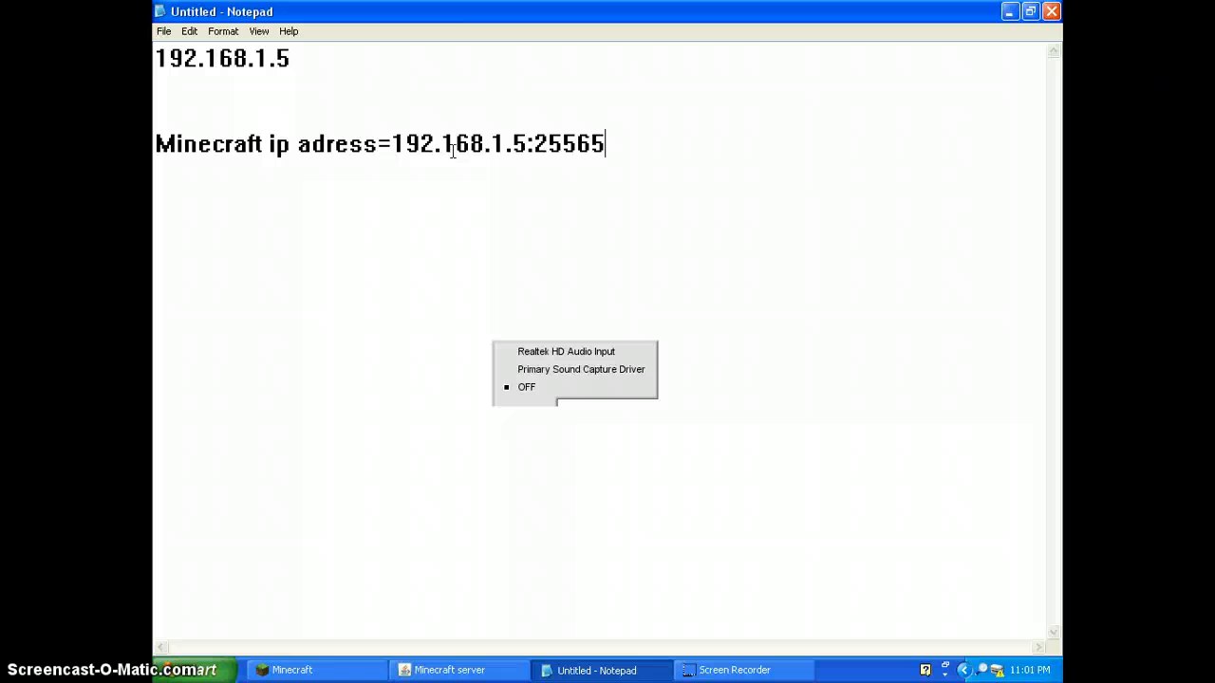
{"action": "mouse_move", "coordinate": [543, 152]}
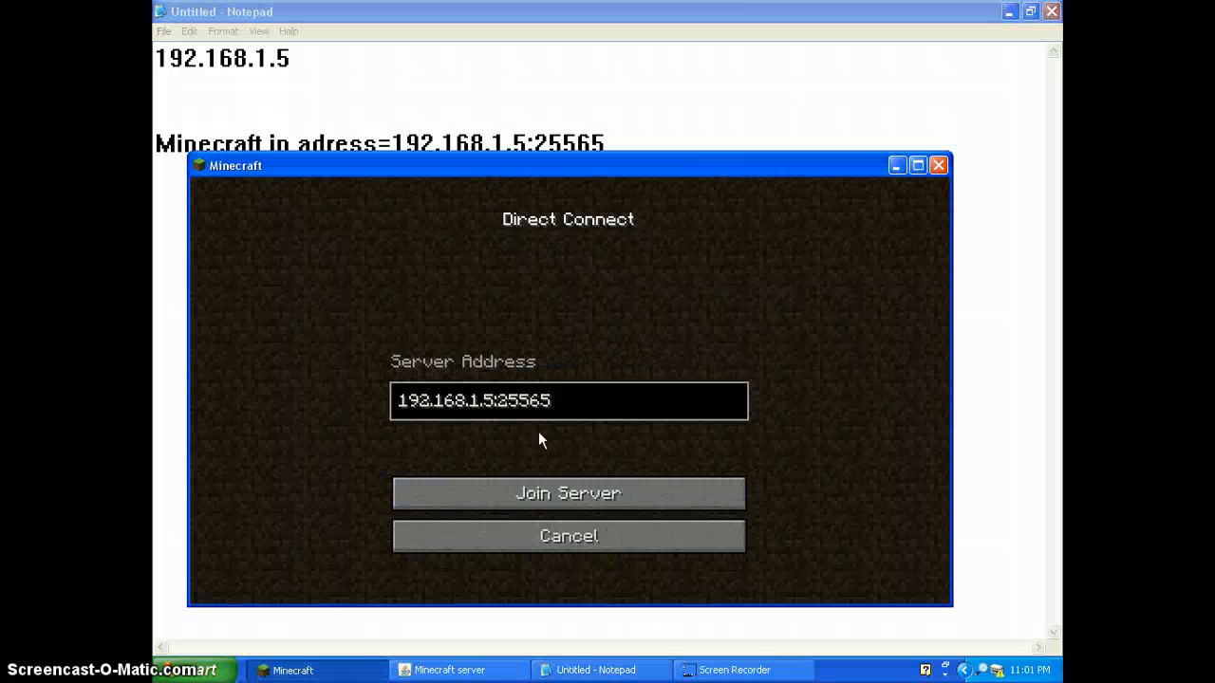
{"action": "mouse_move", "coordinate": [547, 429]}
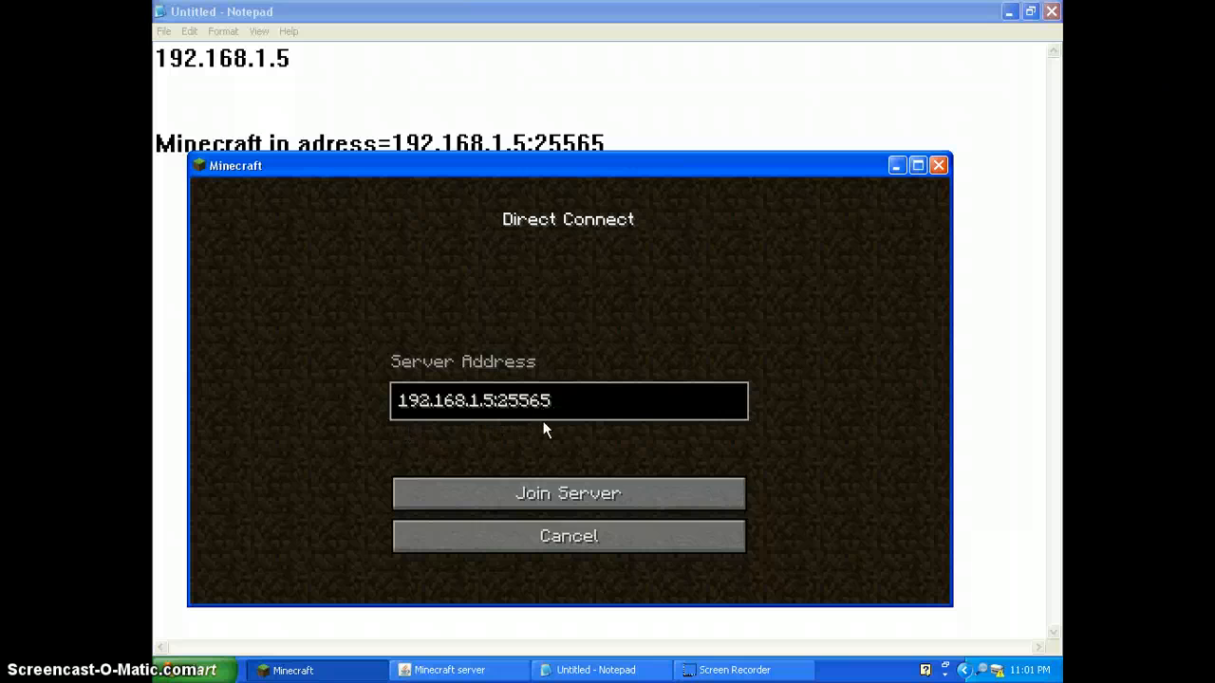
- Join the server at 192.168.1.5:25565, load into its world, then pause the game
{"action": "left_click", "coordinate": [567, 494]}
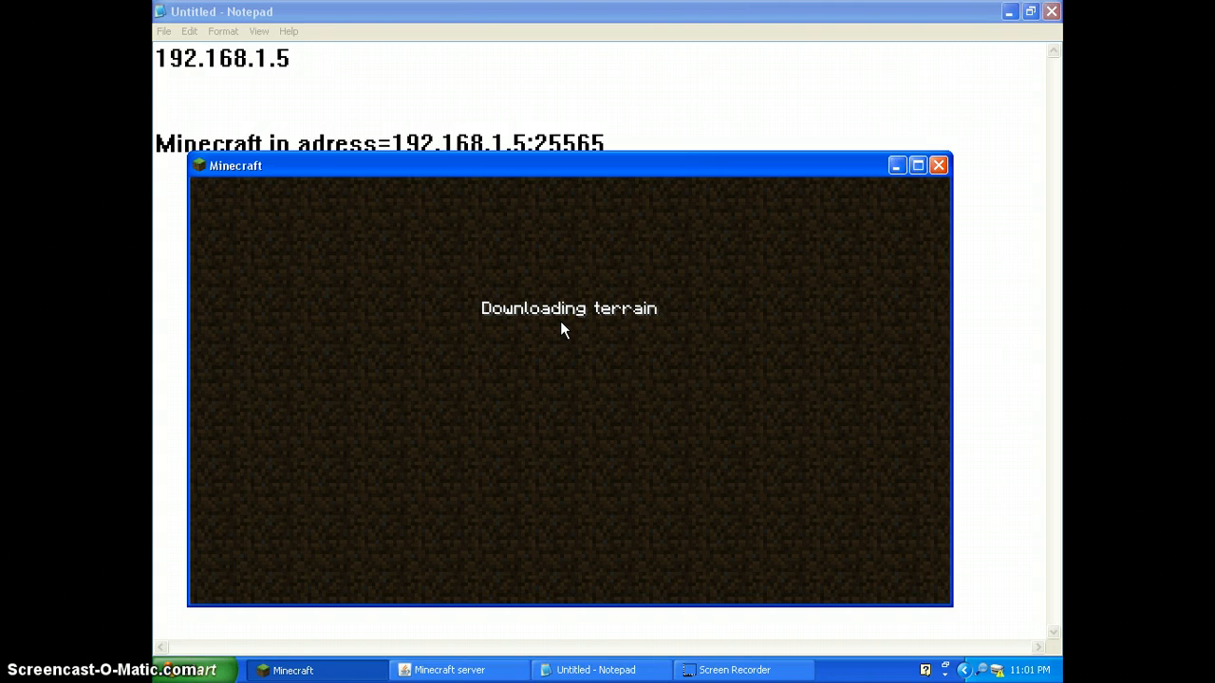
{"action": "mouse_move", "coordinate": [571, 399]}
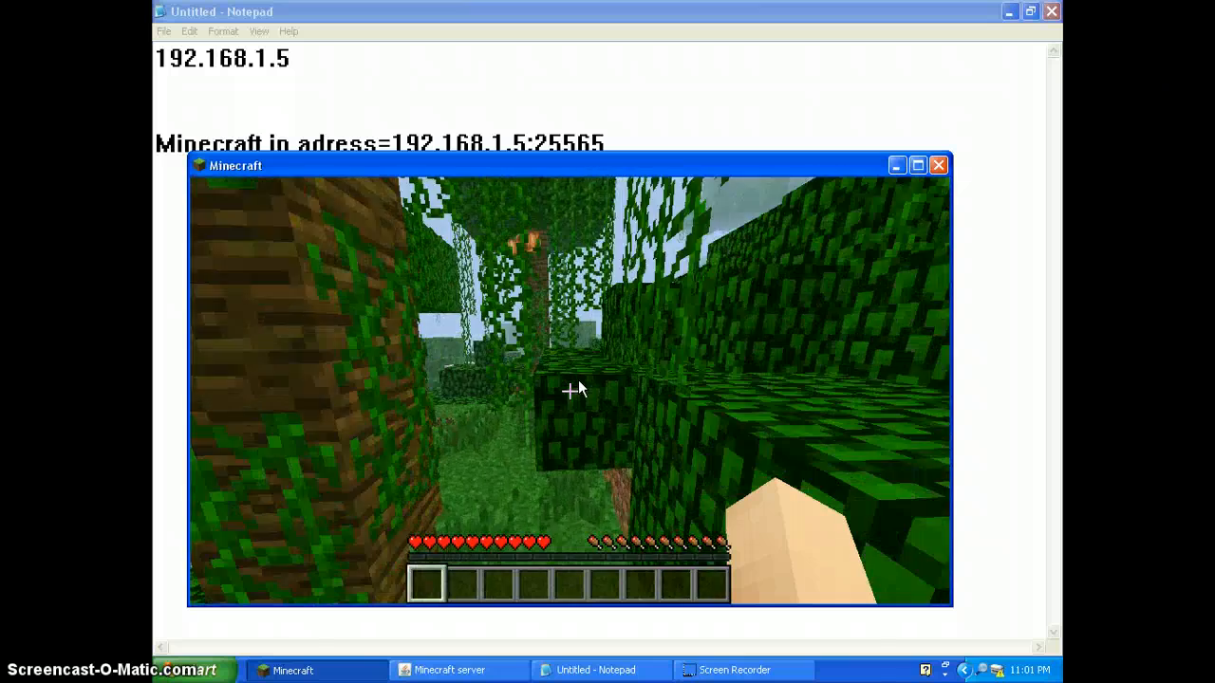
{"action": "mouse_move", "coordinate": [569, 383]}
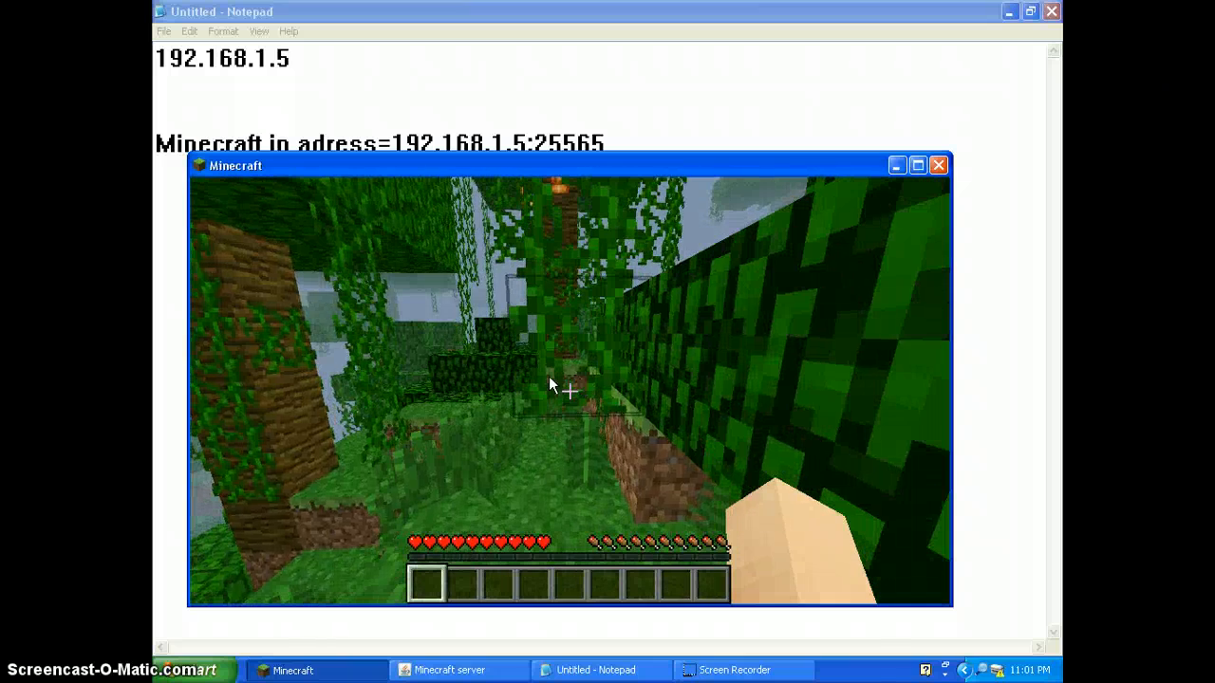
{"action": "key", "text": "Escape"}
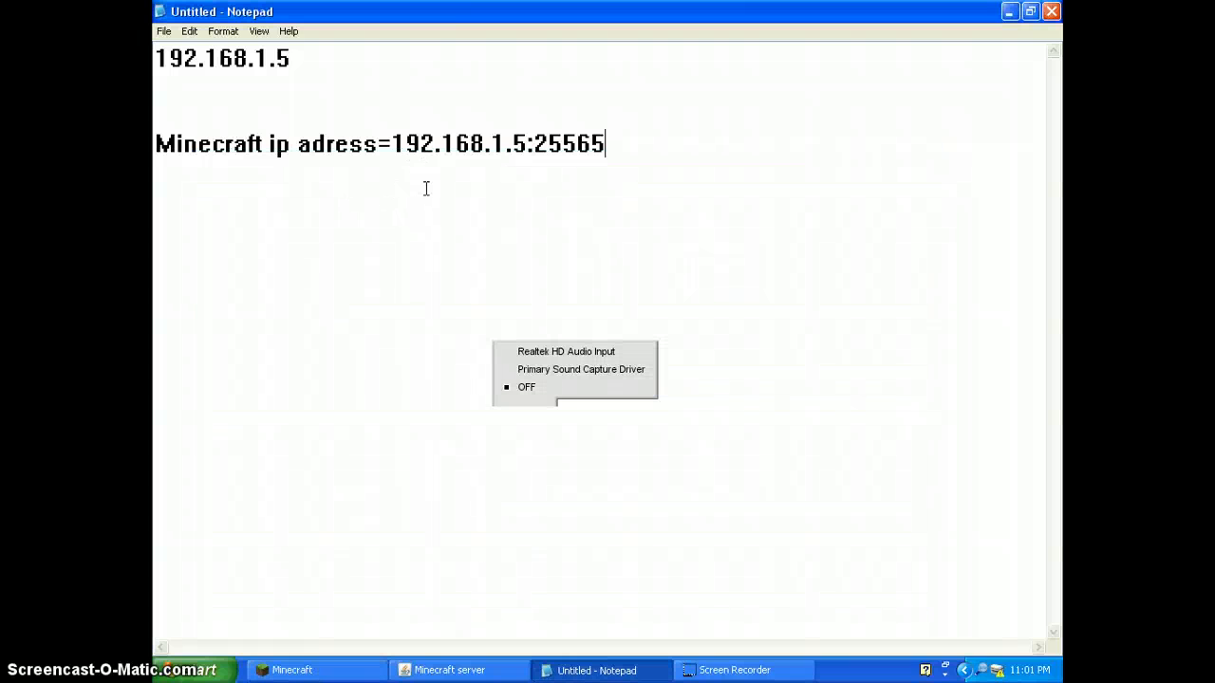
{"action": "mouse_move", "coordinate": [517, 193]}
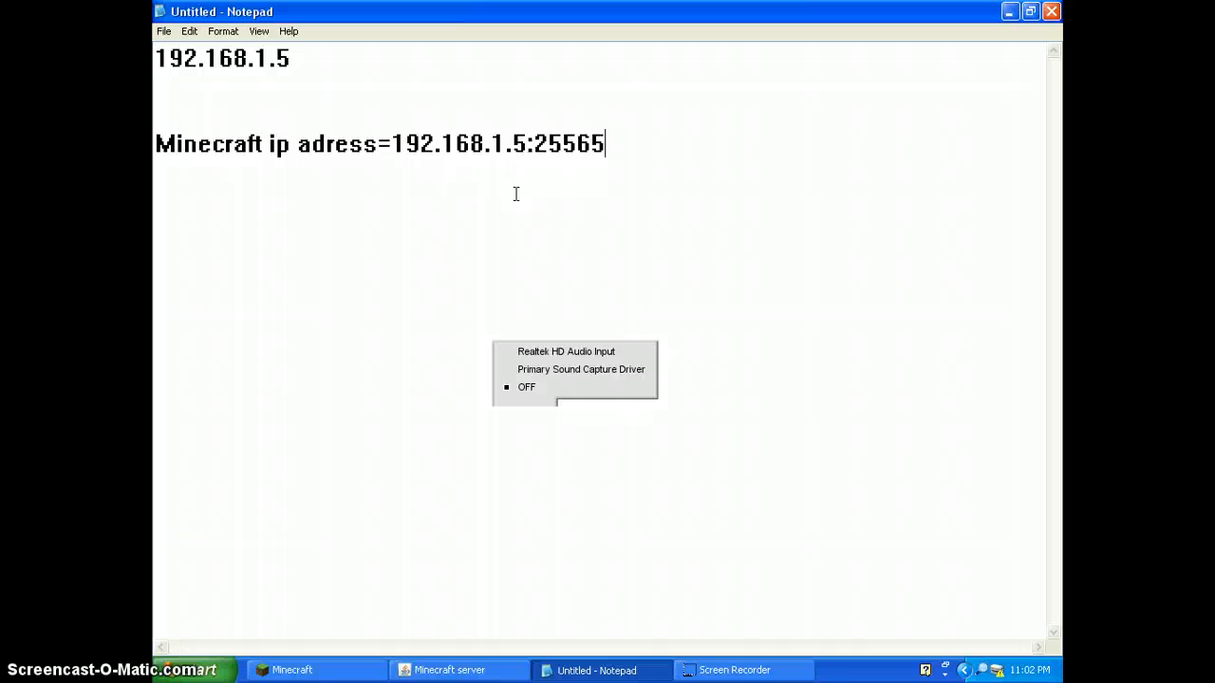
{"action": "mouse_move", "coordinate": [531, 190]}
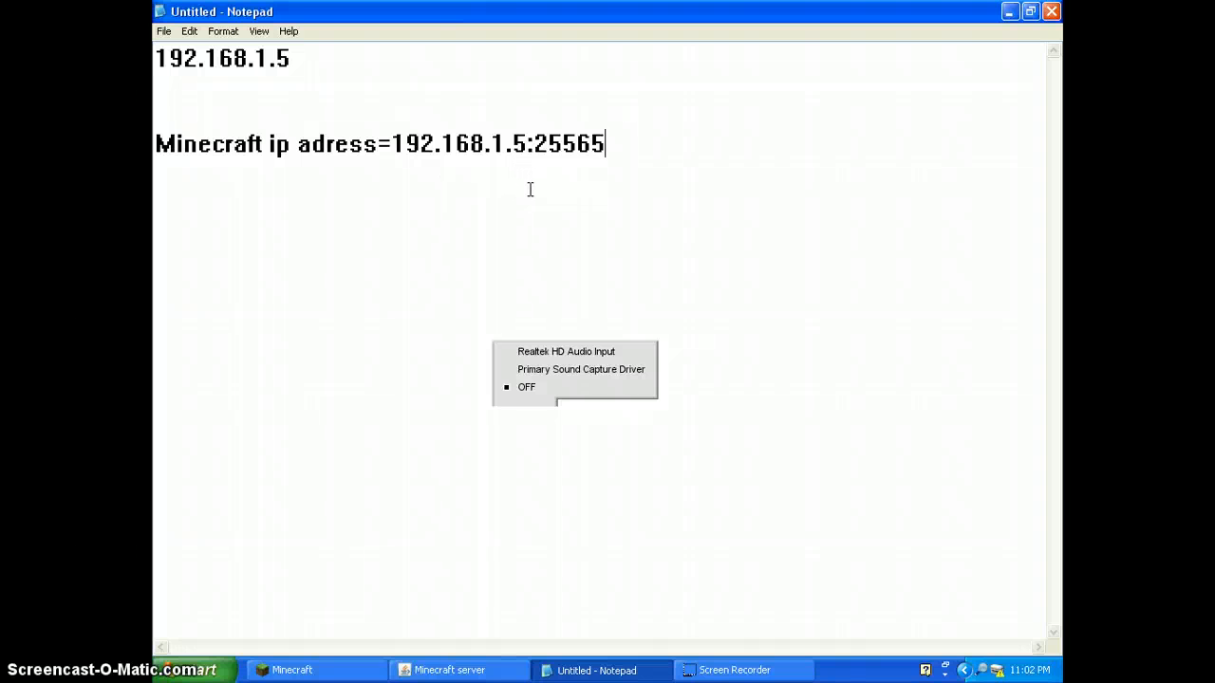
{"action": "mouse_move", "coordinate": [569, 235]}
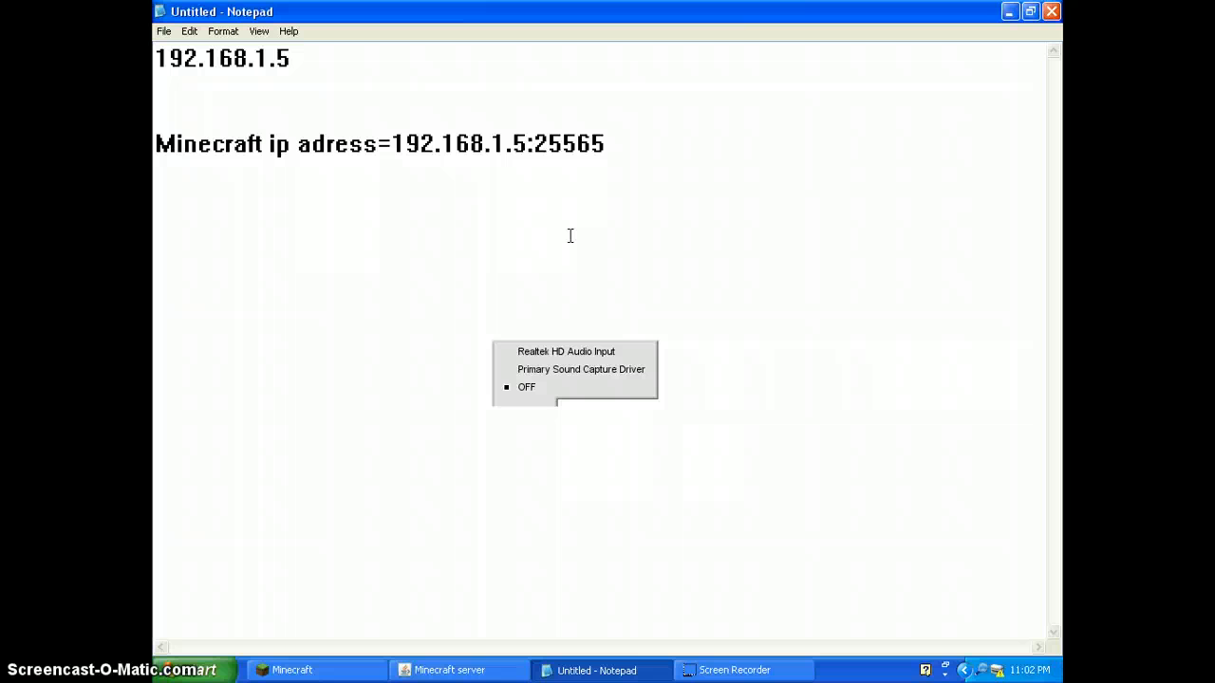
{"action": "mouse_move", "coordinate": [560, 232]}
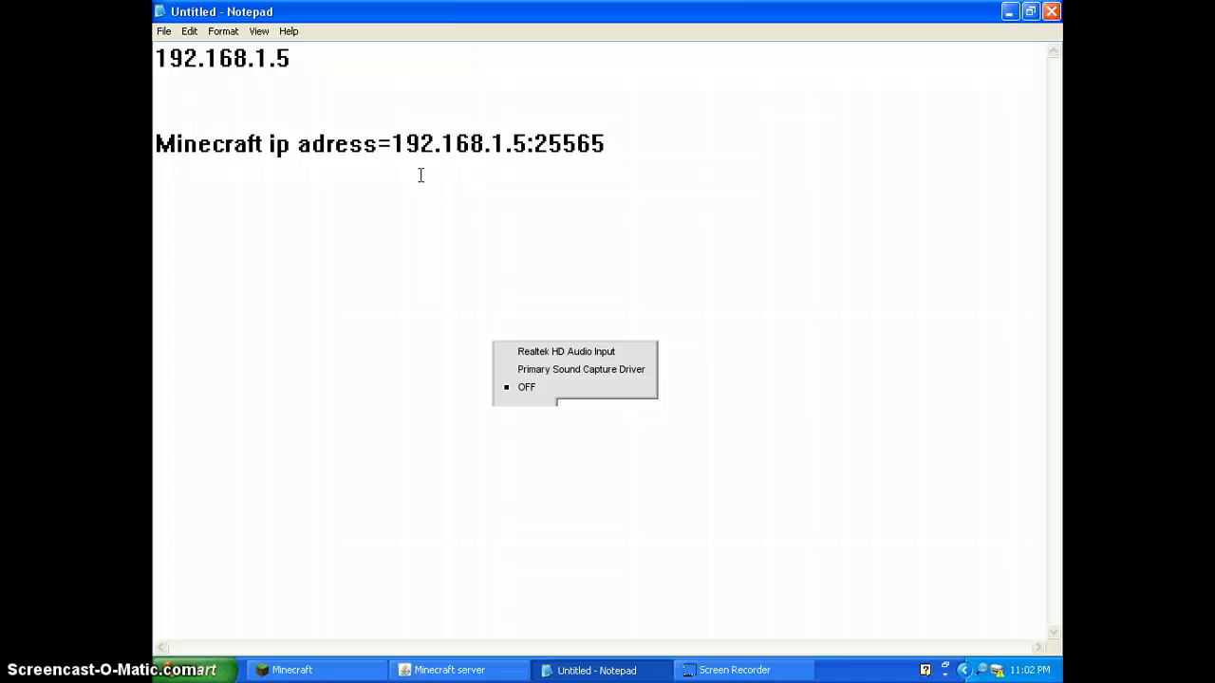
{"action": "mouse_move", "coordinate": [539, 175]}
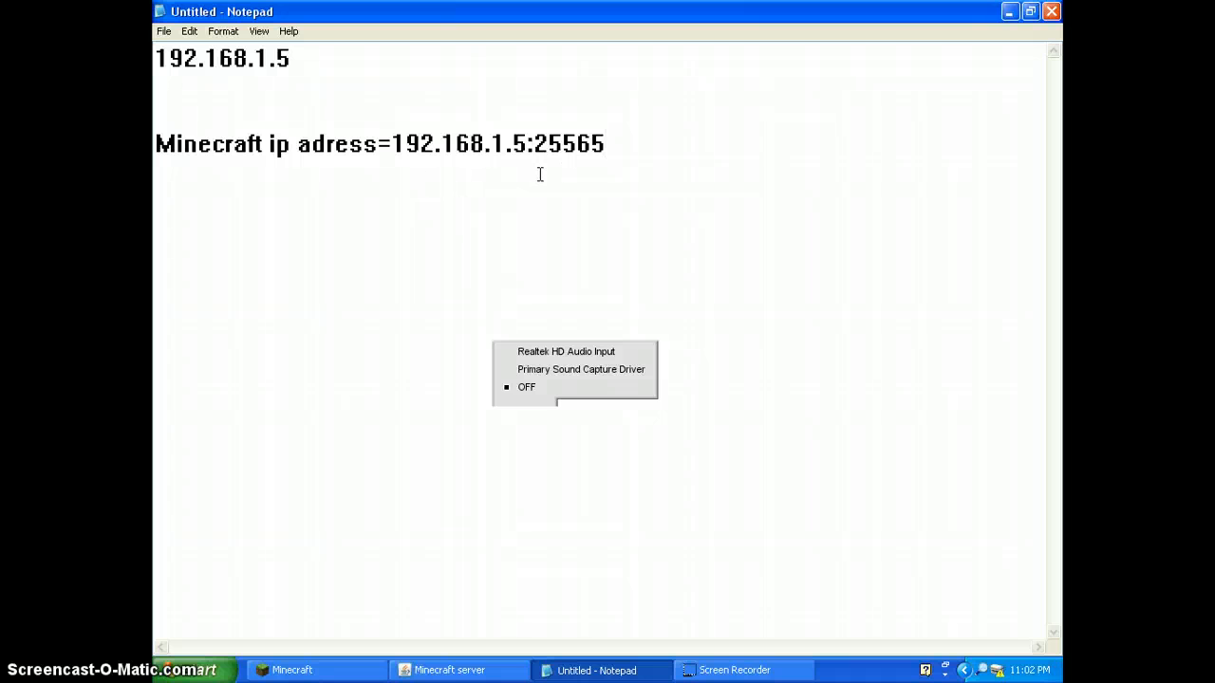
{"action": "mouse_move", "coordinate": [501, 195]}
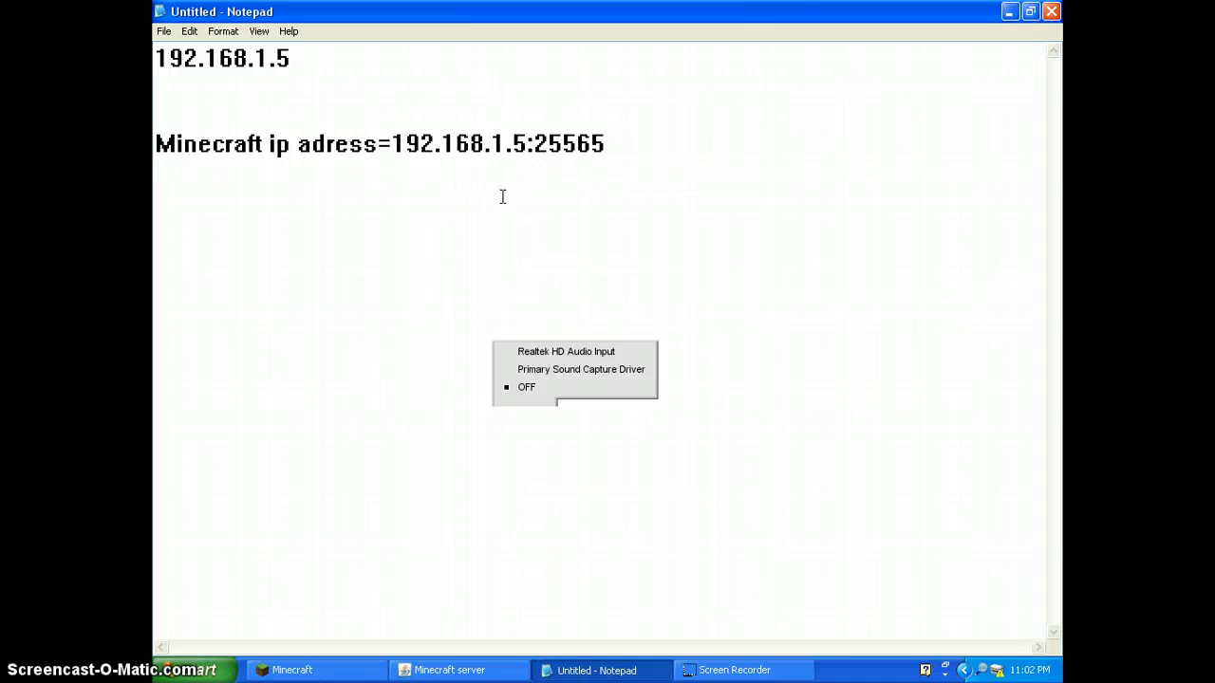